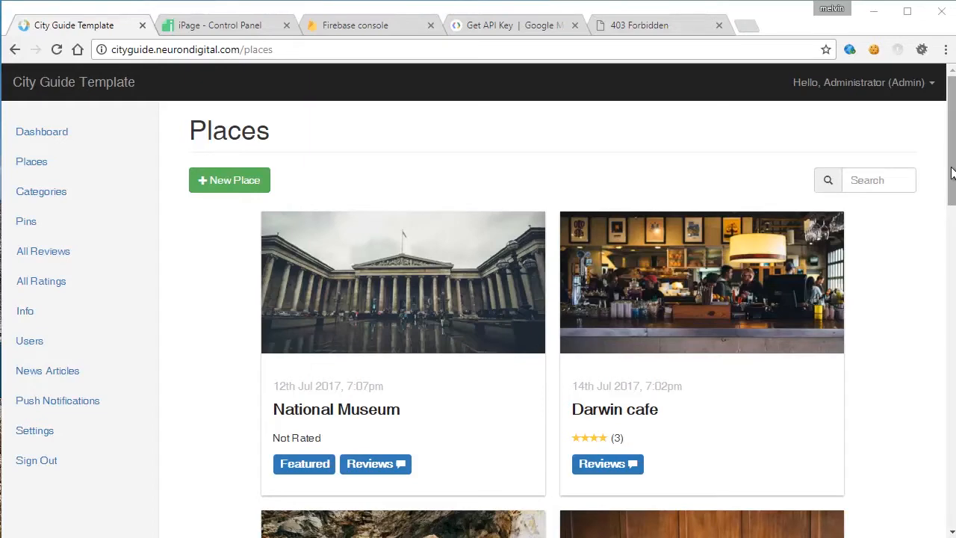
pyautogui.moveTo(950, 163)
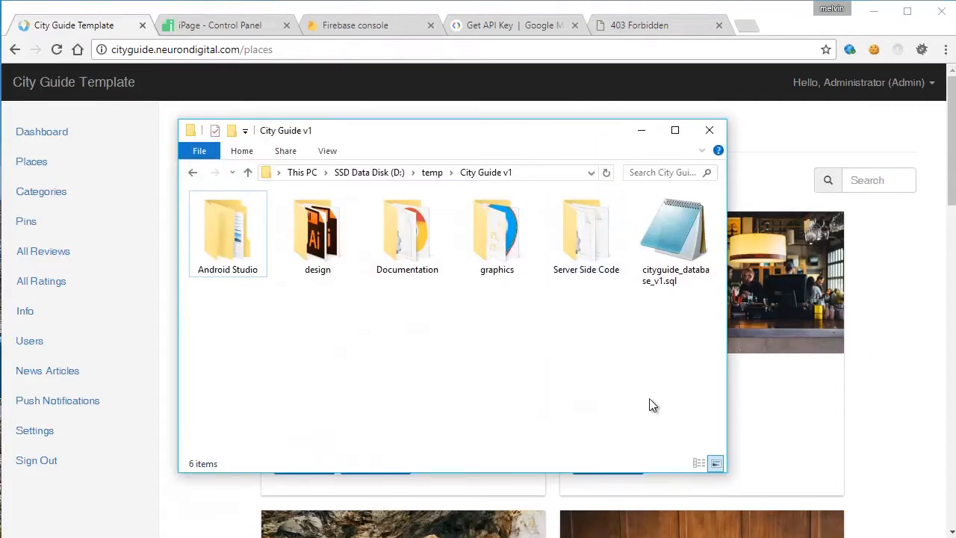
pyautogui.moveTo(684, 385)
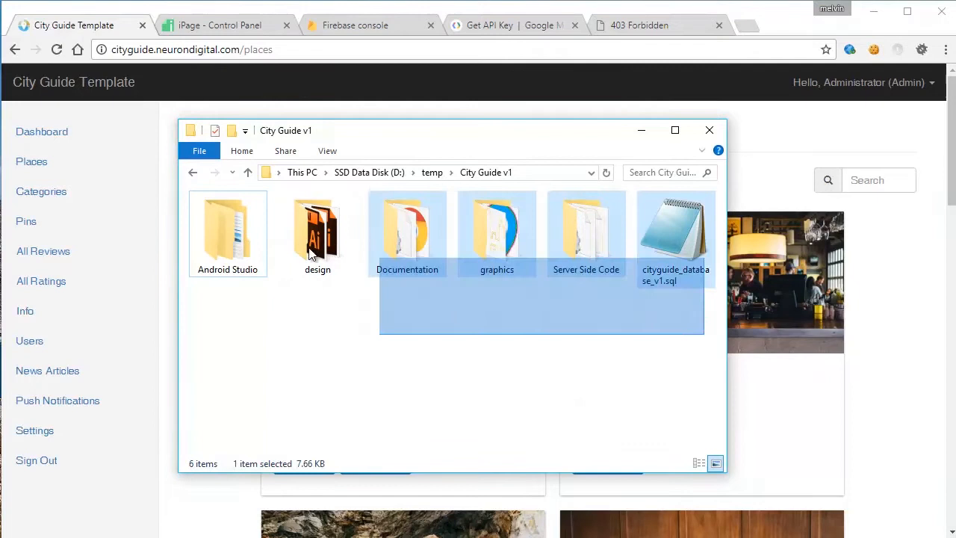
# Select cityguide_database_v1.sql in the D:\temp\City Guide v1 folder
pyautogui.click(598, 367)
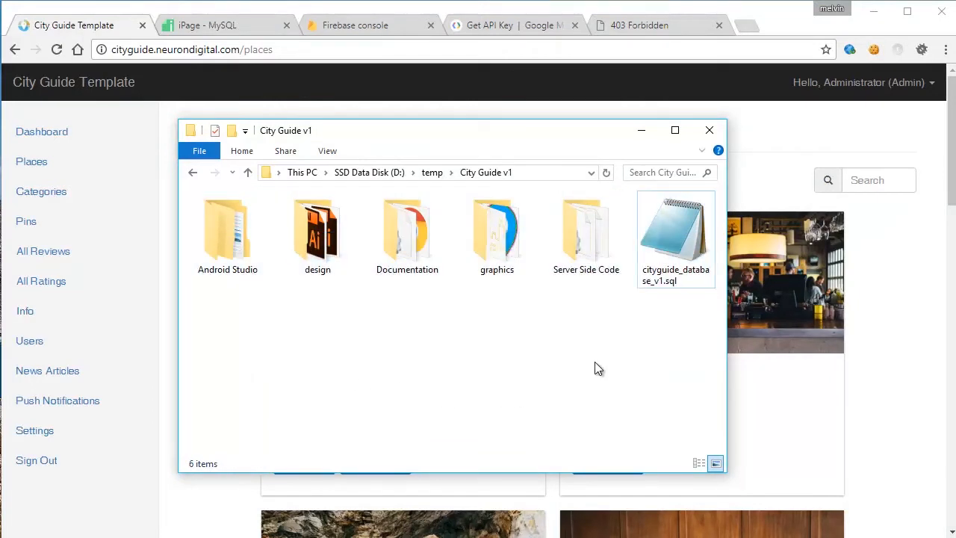
pyautogui.moveTo(596, 339)
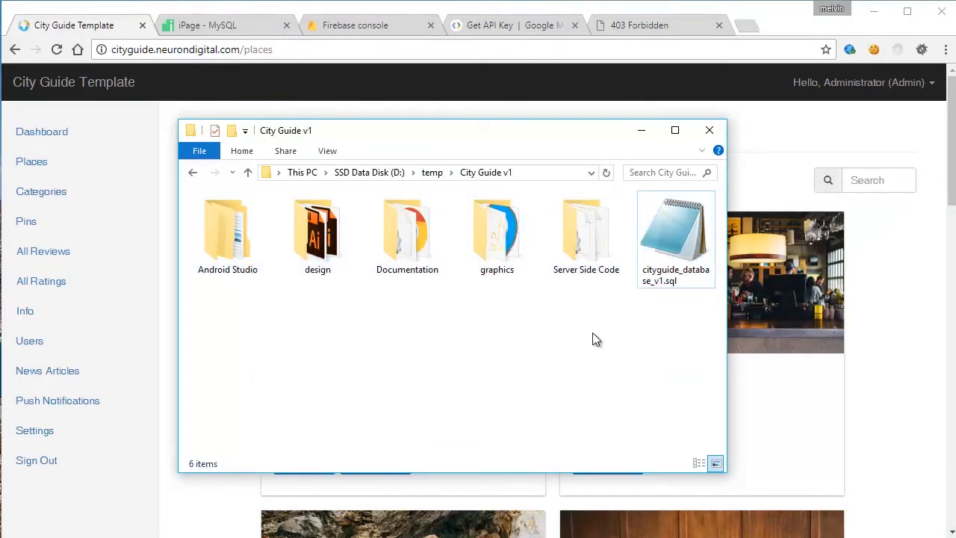
pyautogui.click(675, 231)
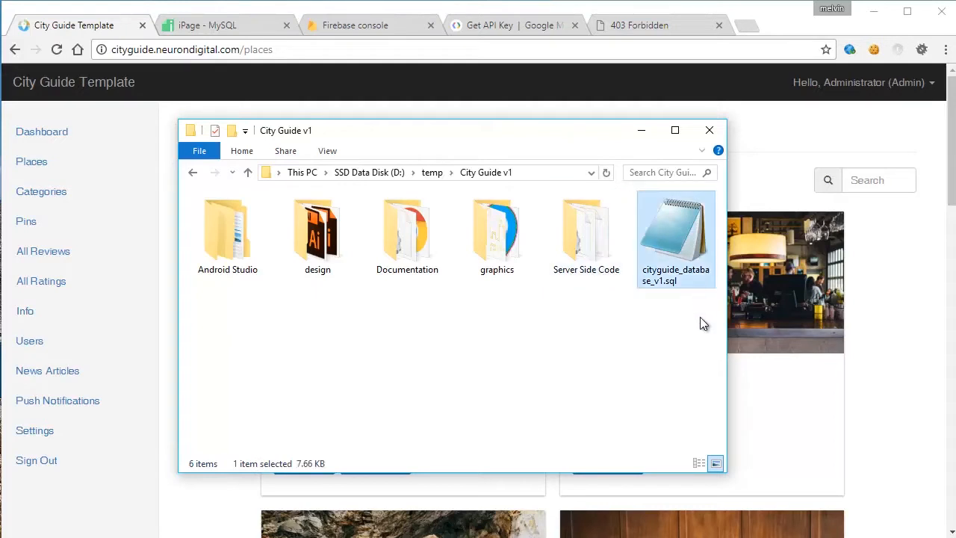
pyautogui.click(609, 369)
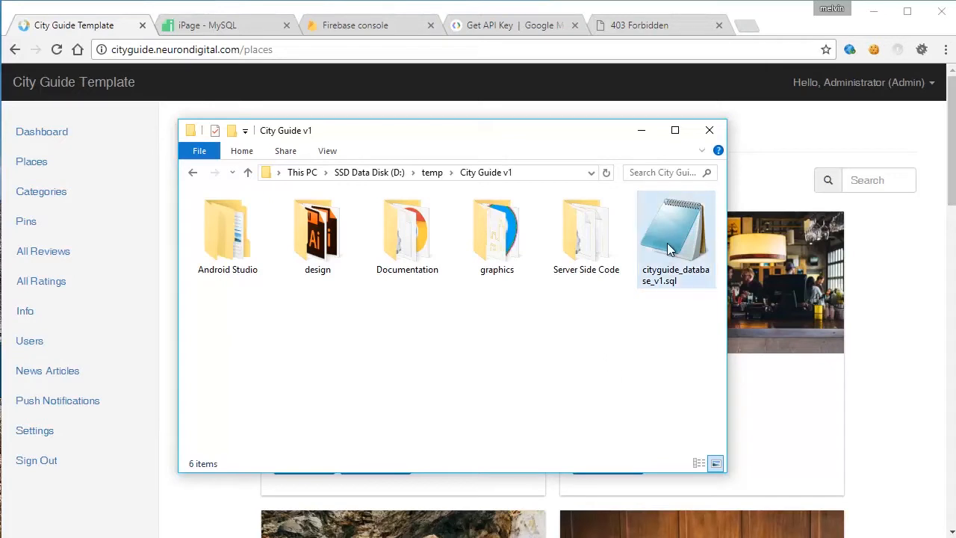
pyautogui.click(675, 231)
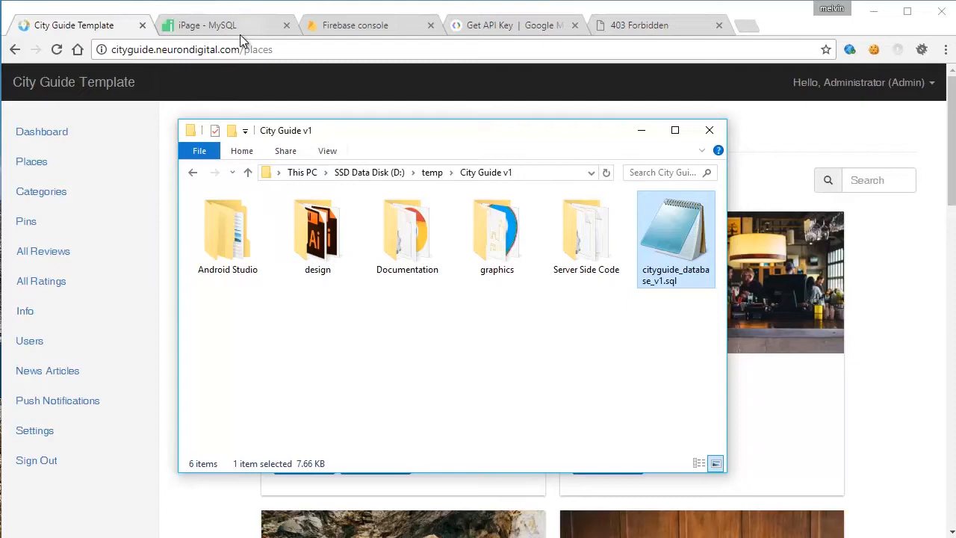
# Add the cityguidetutorial MySQL database with user tutorial and enter phpMyAdmin for it
pyautogui.click(206, 24)
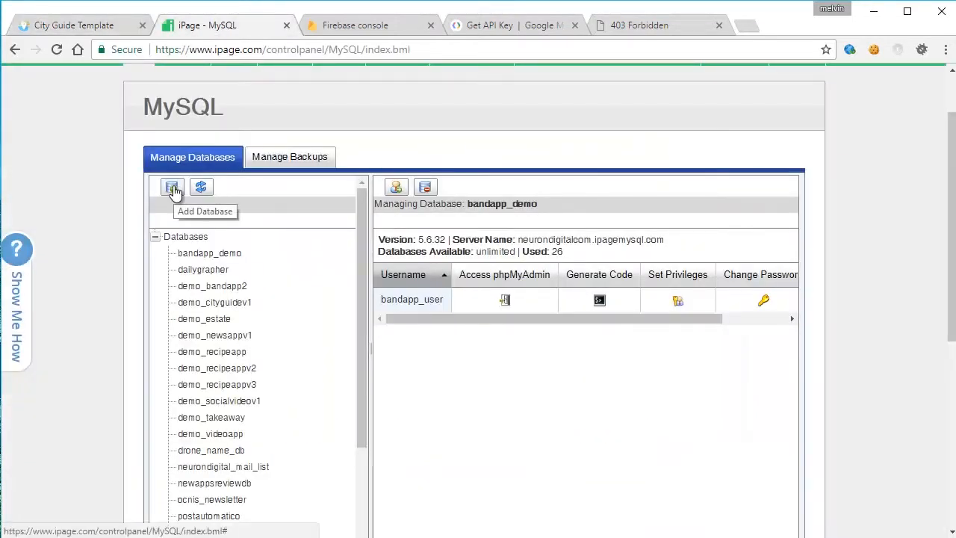
pyautogui.click(170, 186)
pyautogui.write('cityguidetutorial')
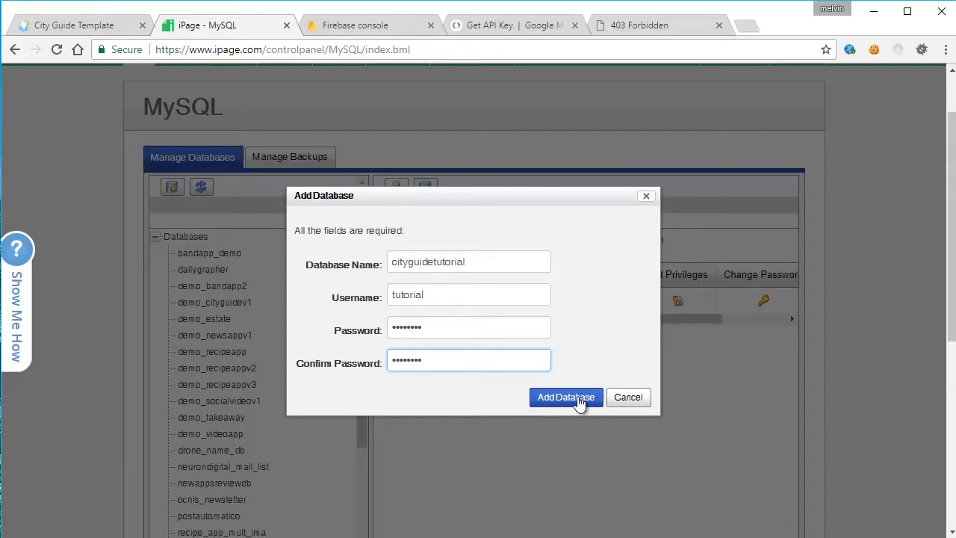
pyautogui.click(564, 397)
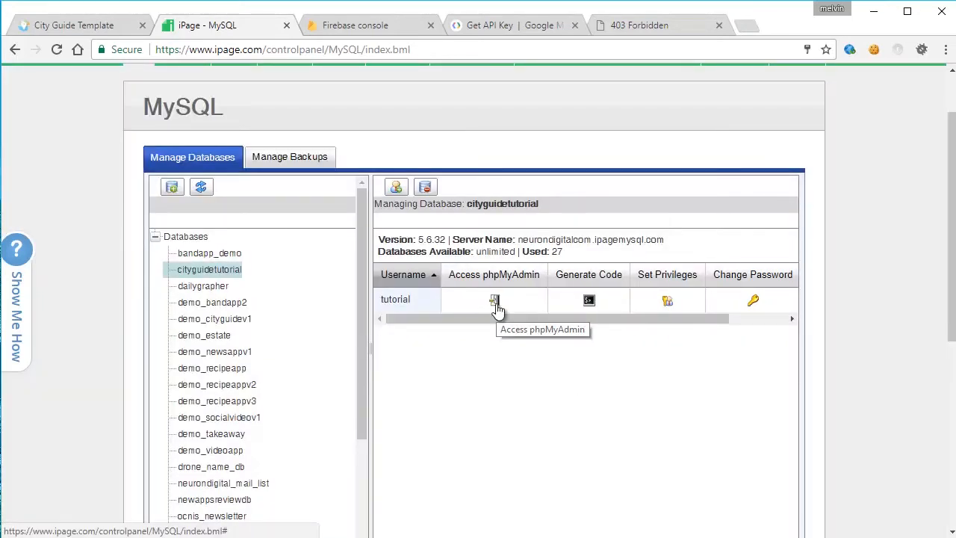
pyautogui.click(494, 300)
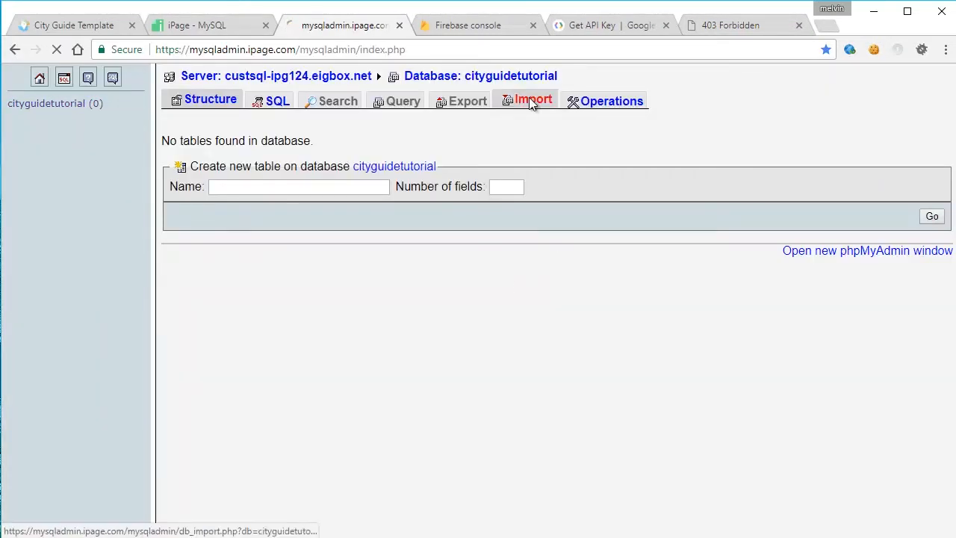
# Import cityguide_database_v1.sql into cityguidetutorial, creating its nine tables
pyautogui.click(530, 99)
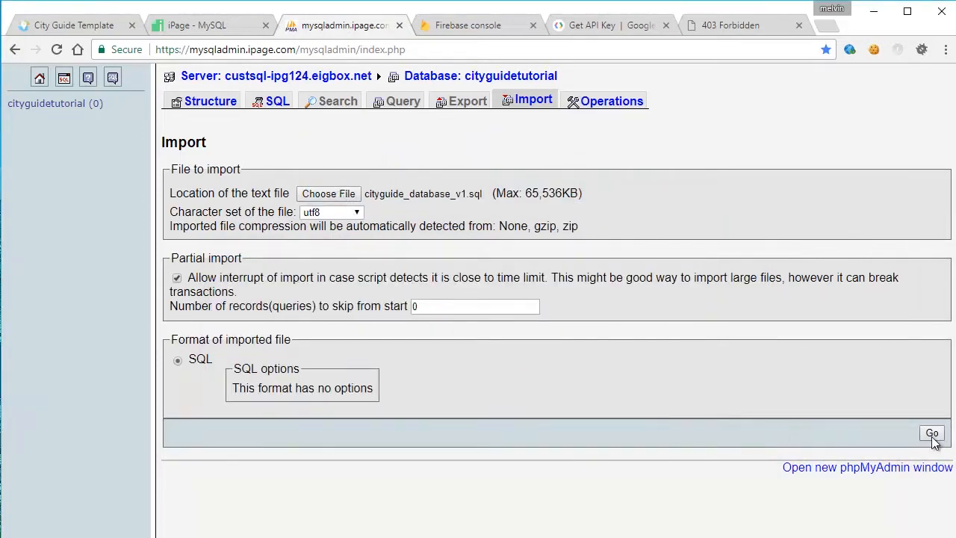
pyautogui.click(930, 433)
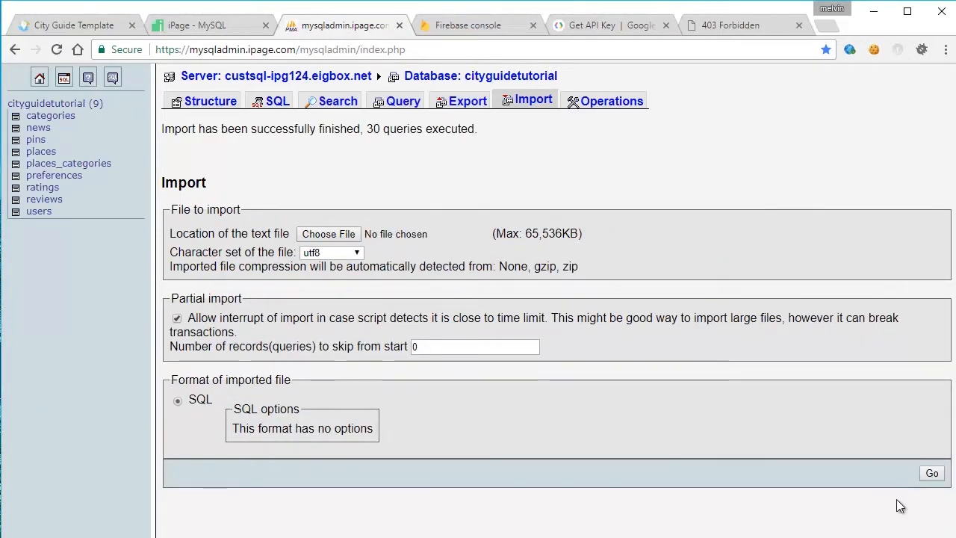
pyautogui.moveTo(51, 116)
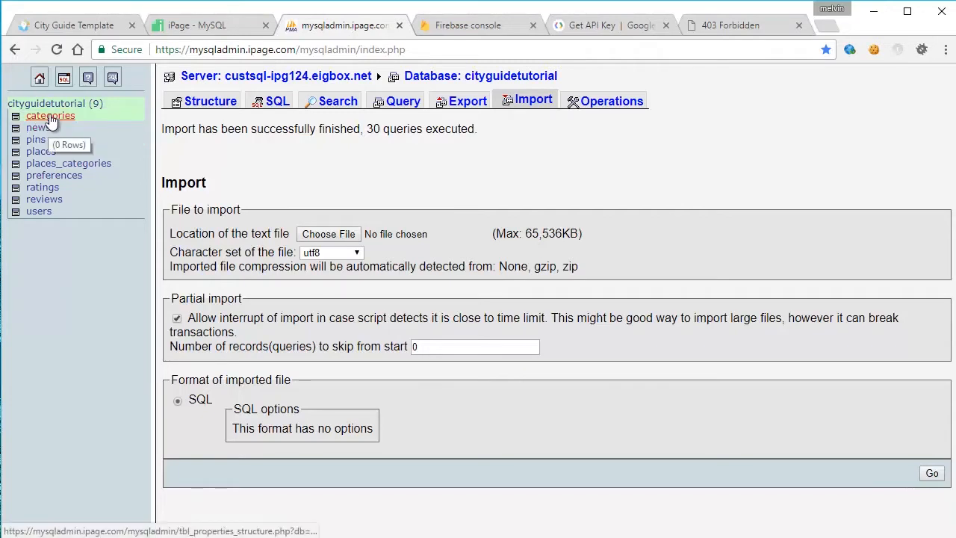
pyautogui.moveTo(260, 153)
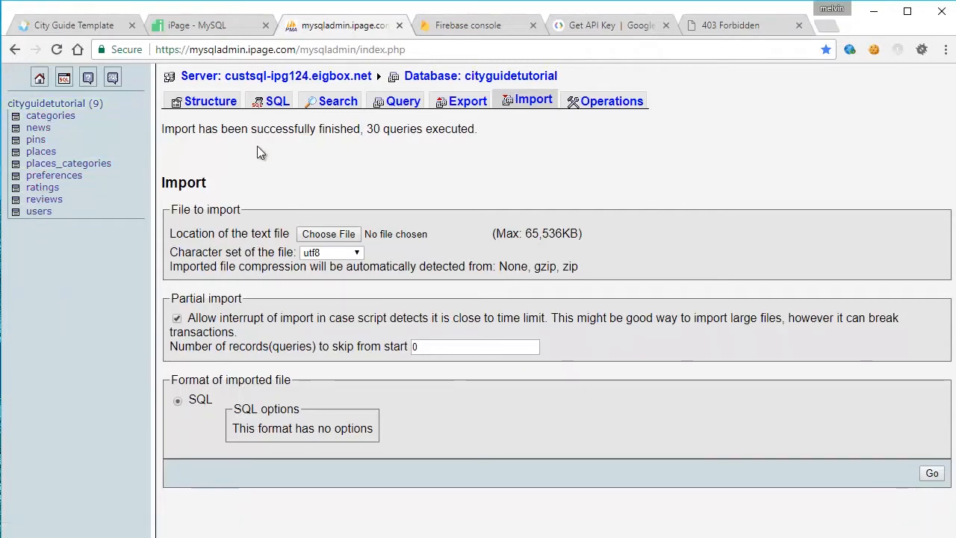
pyautogui.moveTo(140, 293)
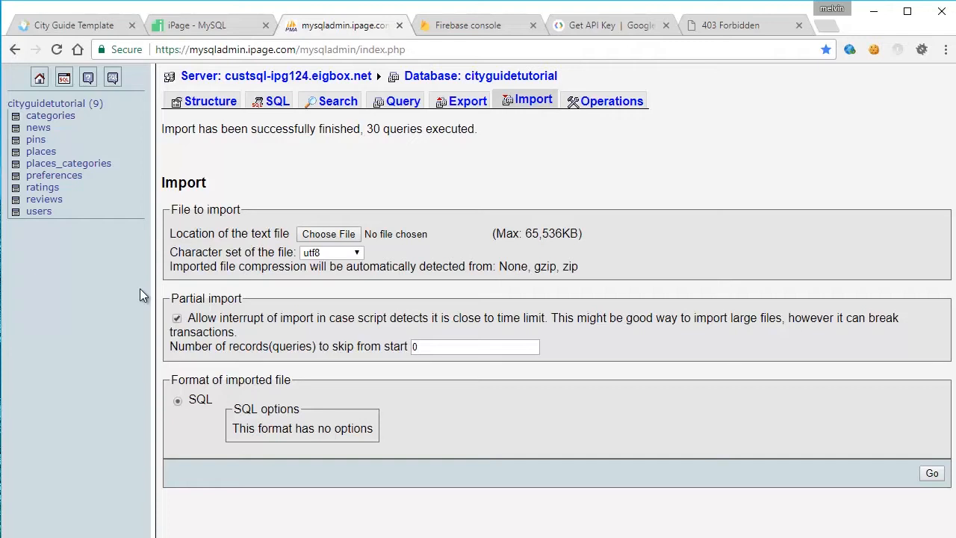
# From the Server Side Code folder, load config.ini into Sublime Text
pyautogui.click(329, 233)
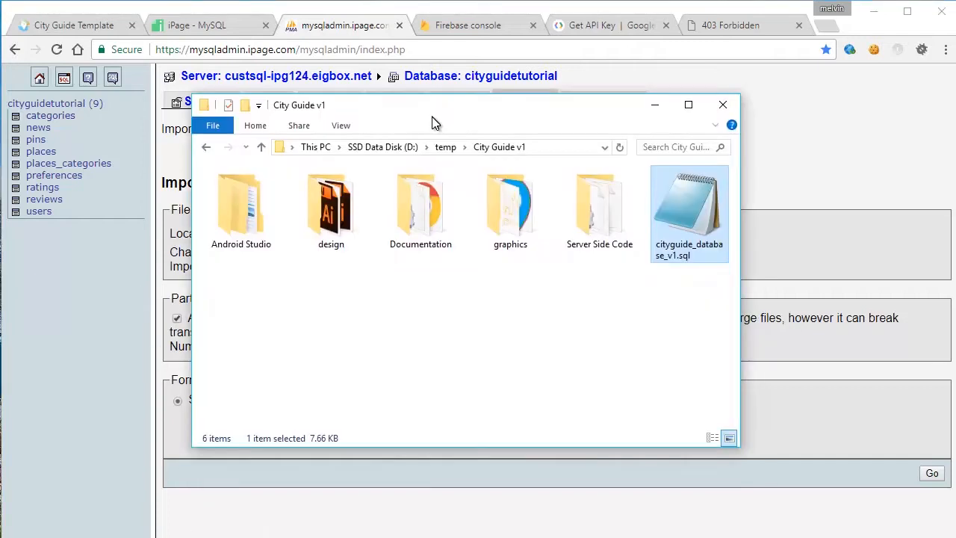
pyautogui.doubleClick(601, 212)
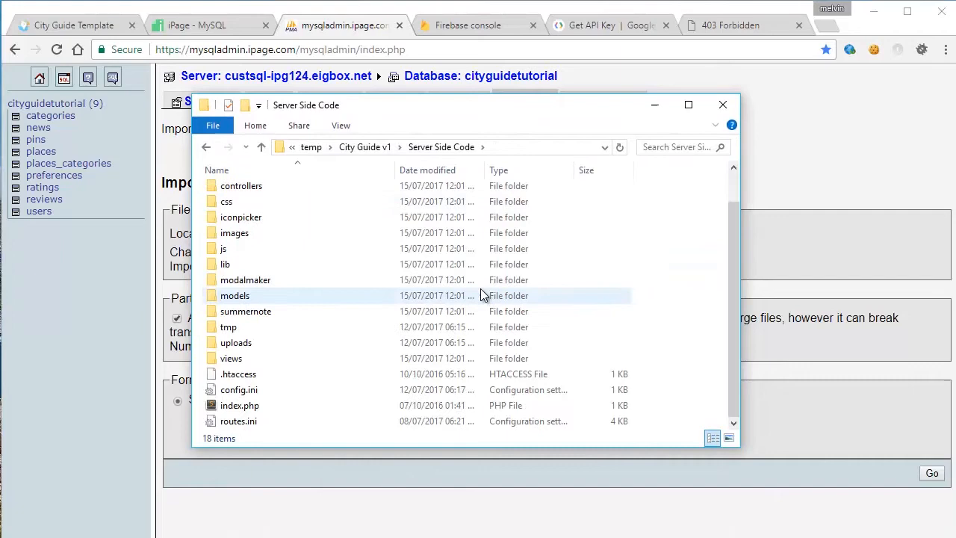
pyautogui.rightClick(239, 388)
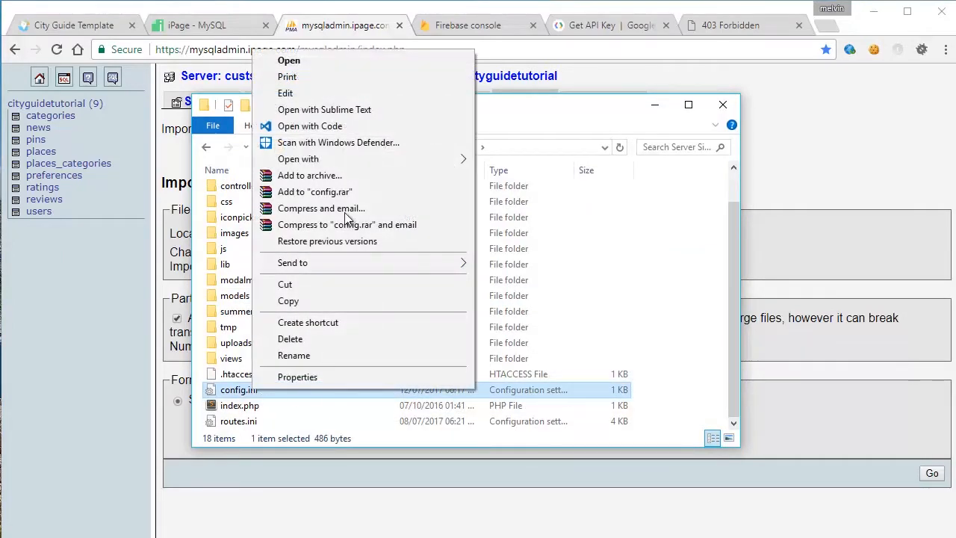
pyautogui.click(322, 109)
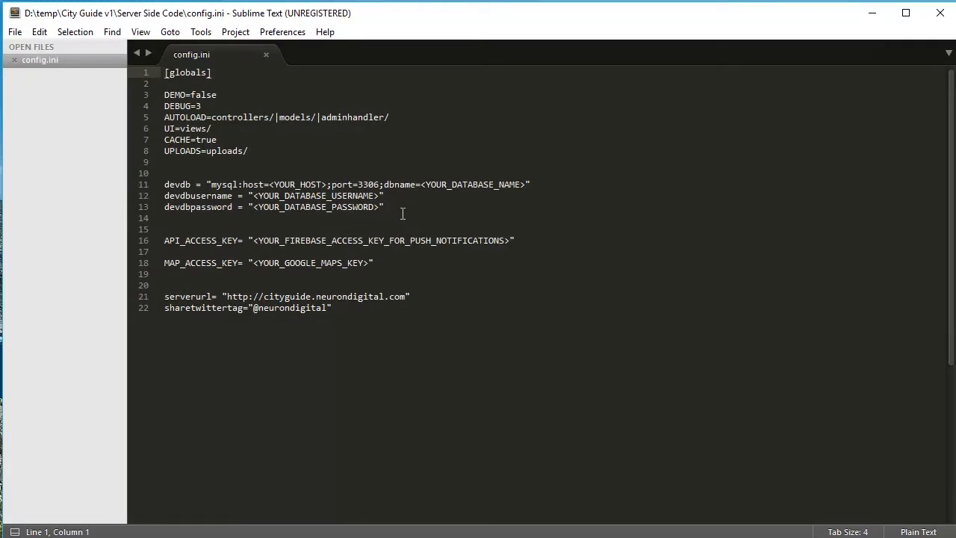
# Fill config.ini with host neurondigitalcom.ipagemysql.com and the cityguidetutorial credentials, then save
pyautogui.moveTo(164, 185); pyautogui.dragTo(382, 206)
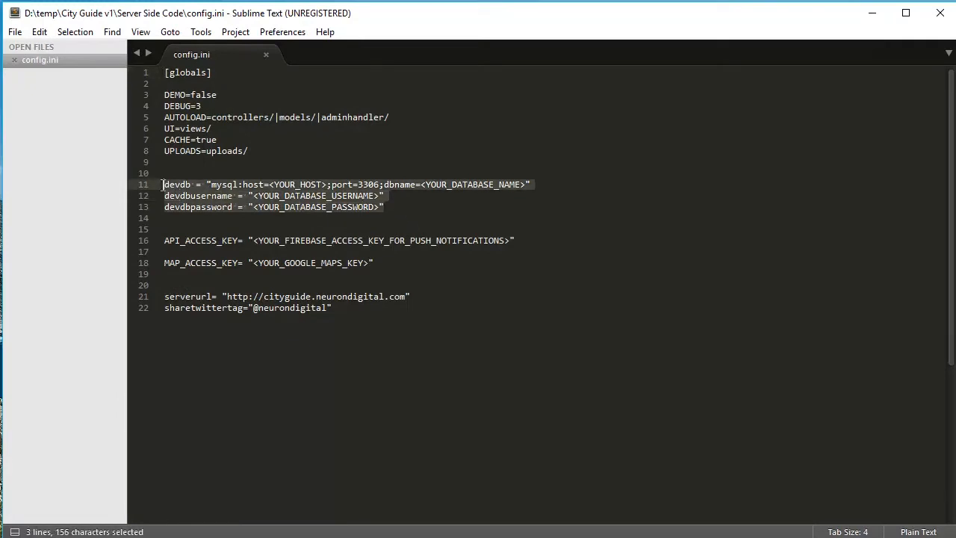
pyautogui.doubleClick(297, 185)
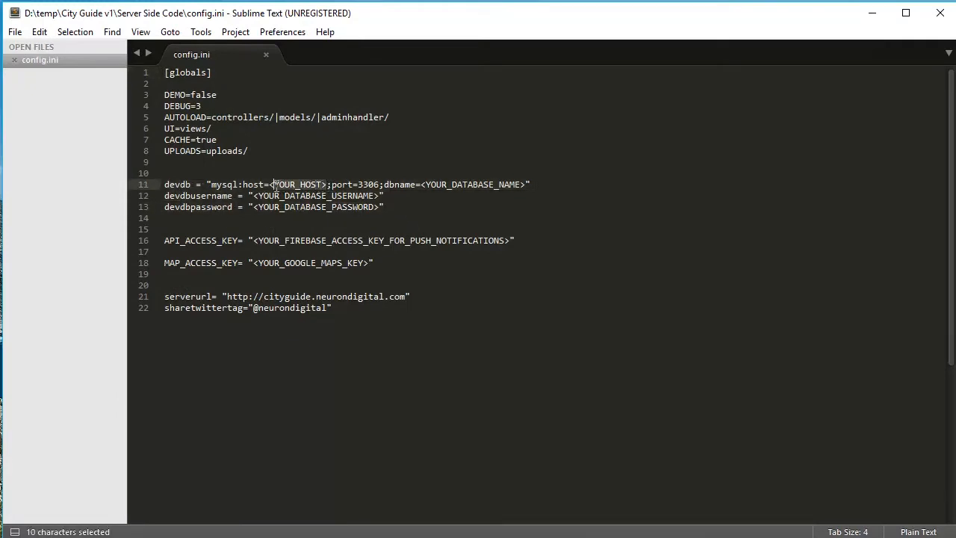
pyautogui.write('neurondigitalcom.ipagemysql.com')
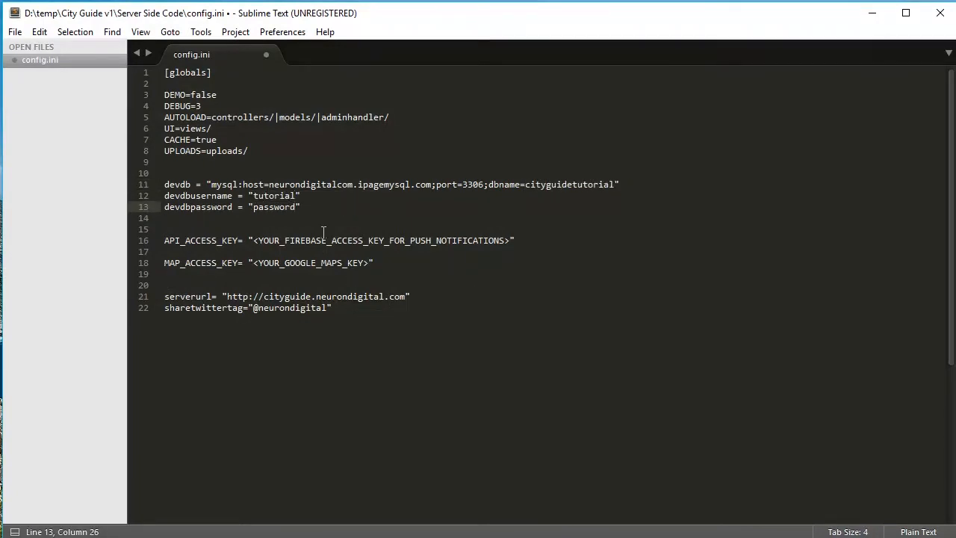
pyautogui.press('ctrl+s')
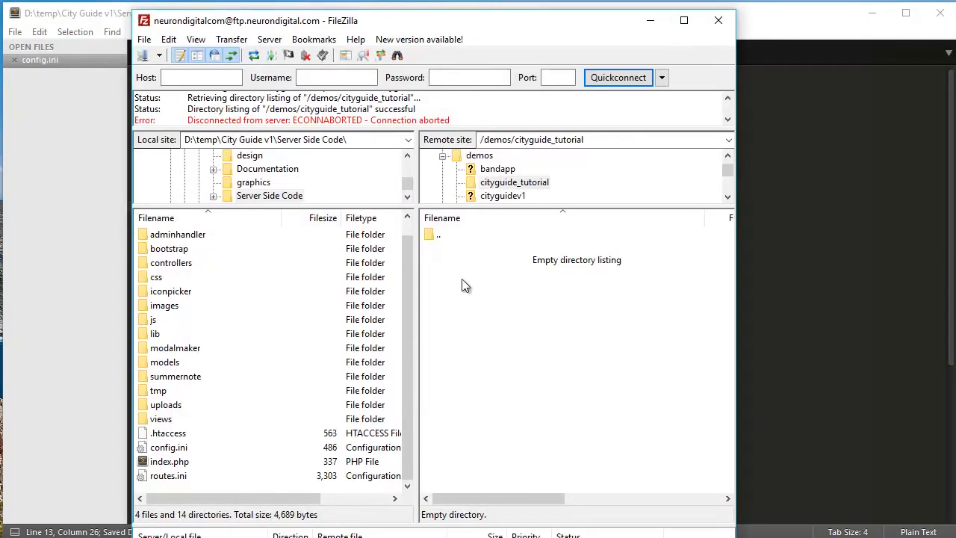
pyautogui.moveTo(356, 346)
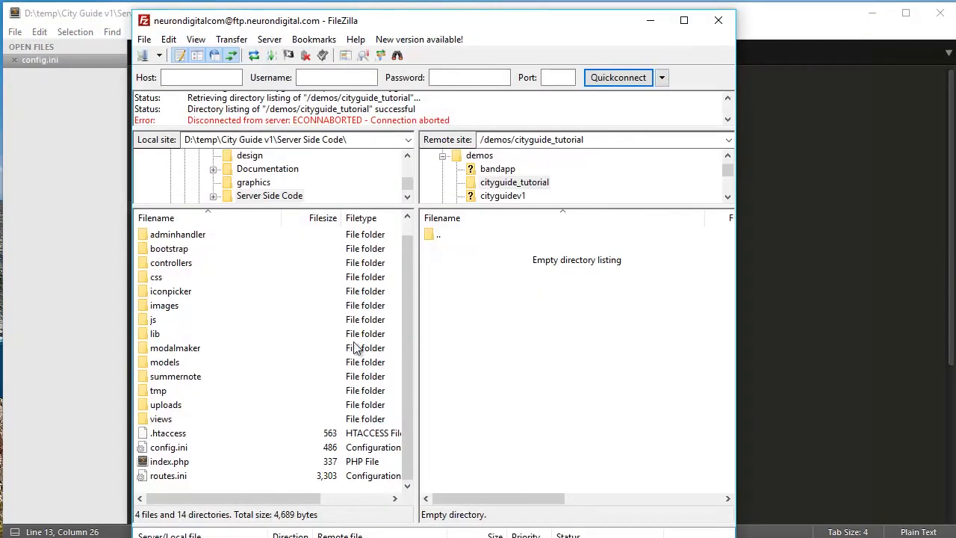
# Select all local Server Side Code files for upload to /demos/cityguide_tutorial
pyautogui.click(178, 233)
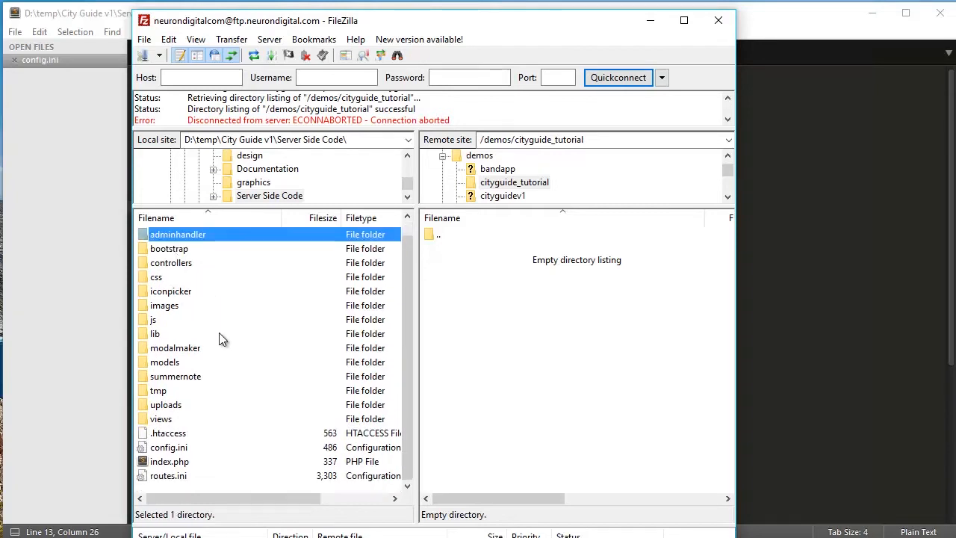
pyautogui.press('ctrl+a')
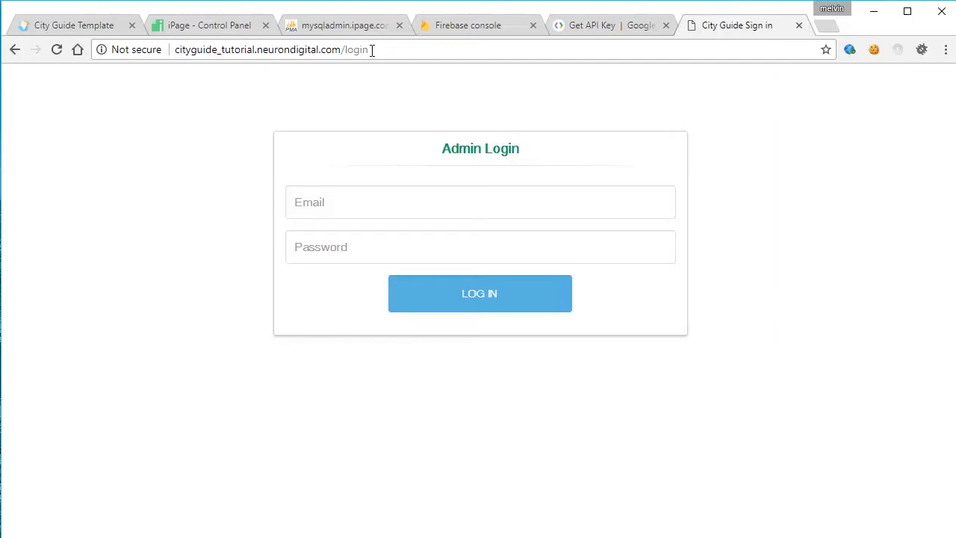
# Log in to the City Guide admin with the saved email and password to reach the Dashboard
pyautogui.doubleClick(298, 49)
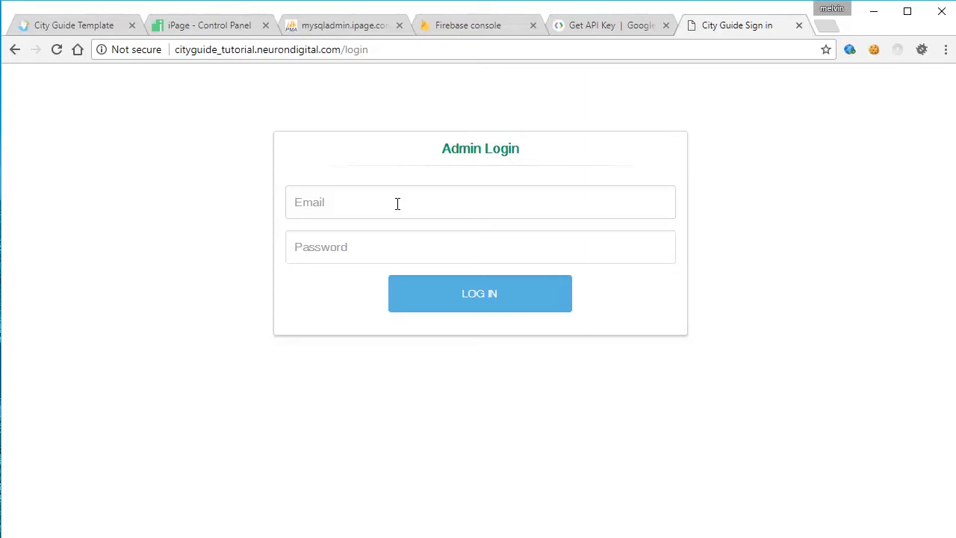
pyautogui.write('ad')
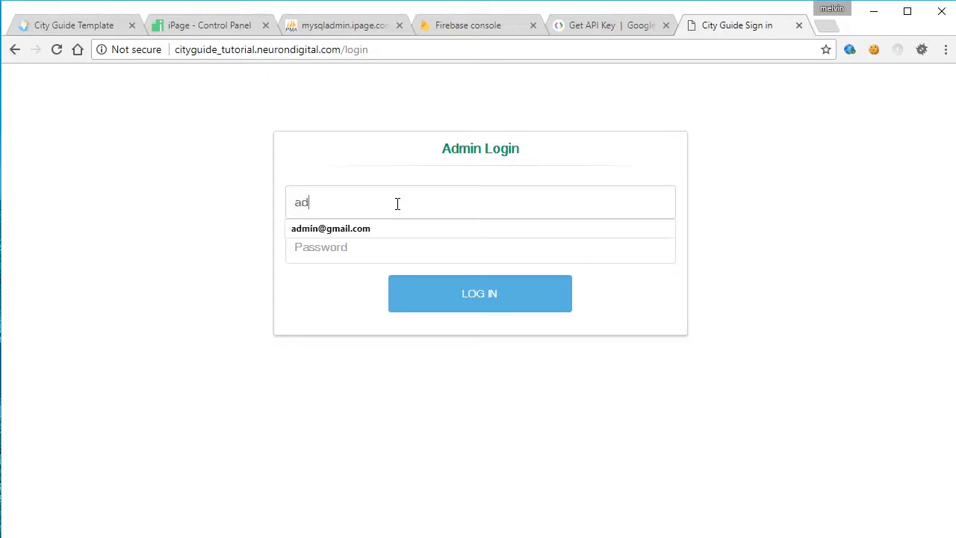
pyautogui.click(331, 227)
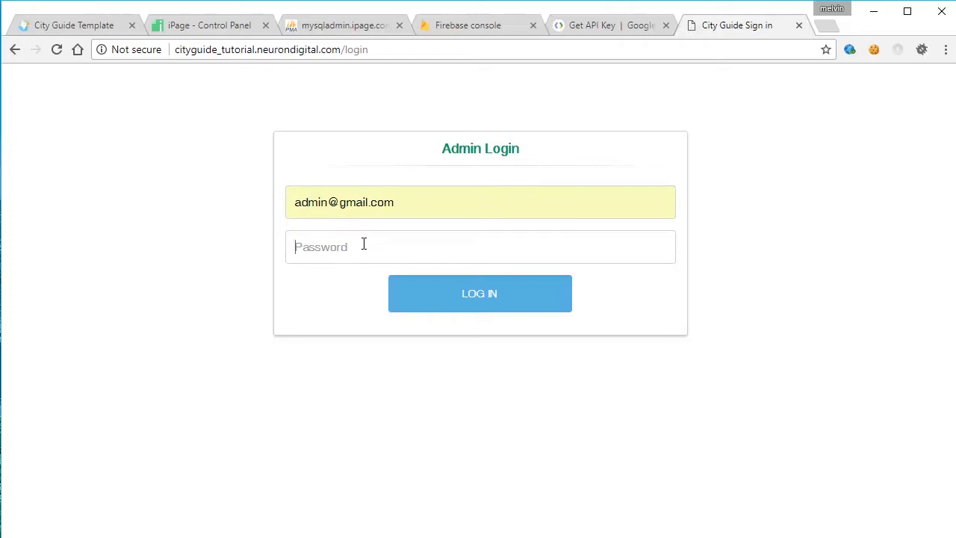
pyautogui.write('pass')
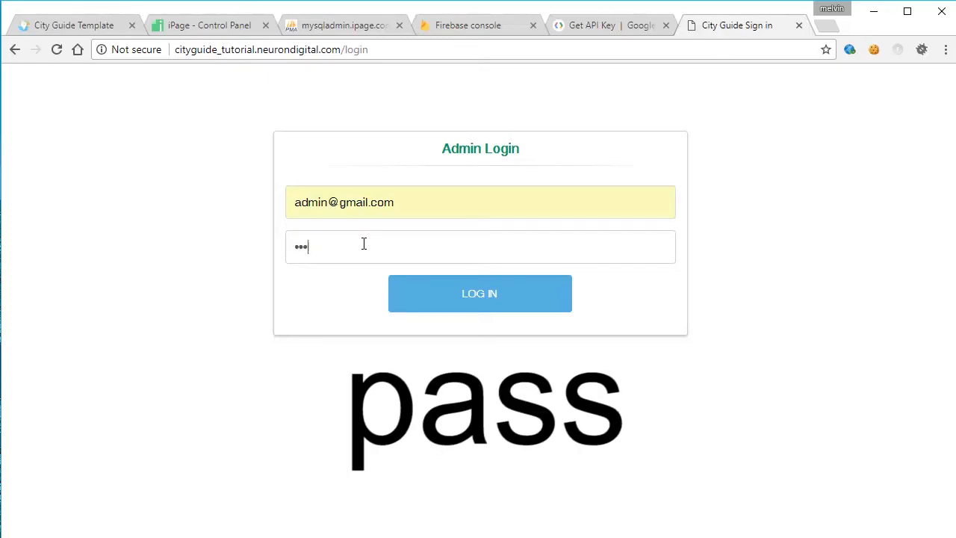
pyautogui.click(479, 292)
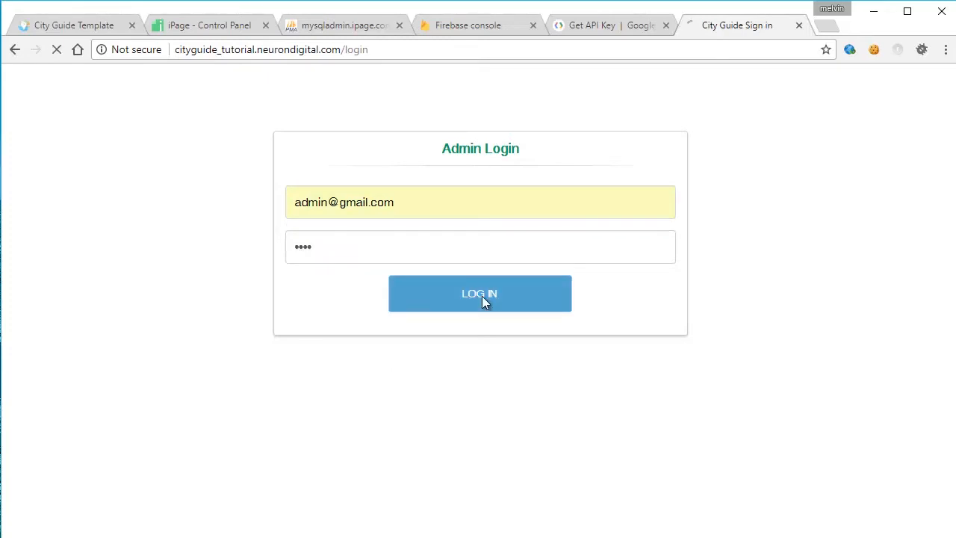
pyautogui.click(479, 293)
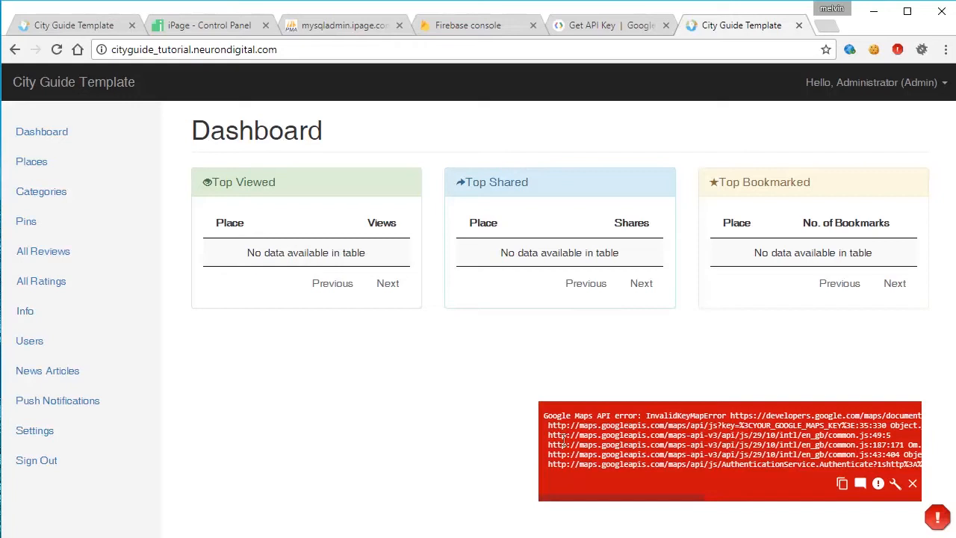
# Create the Firebase project cityguidetutorial and go to its Project settings
pyautogui.click(464, 24)
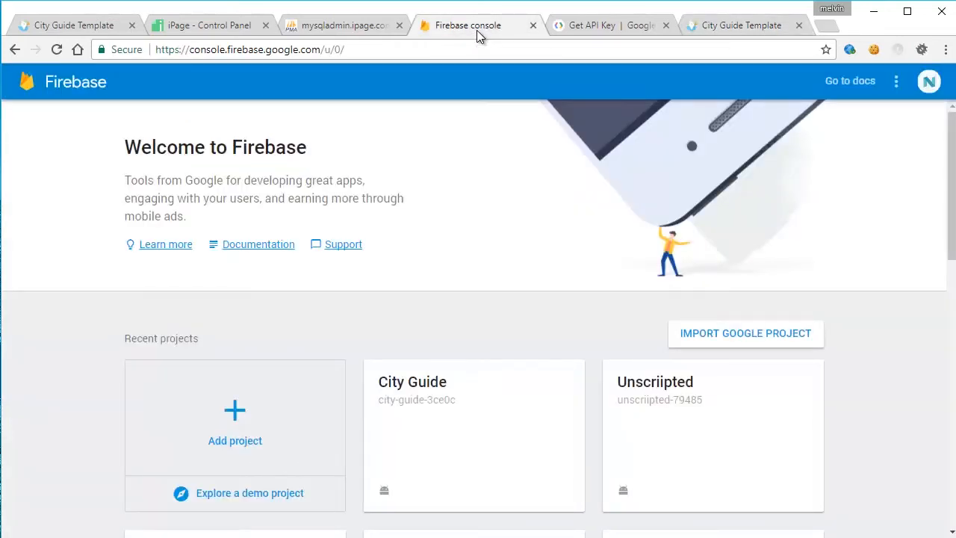
pyautogui.click(234, 416)
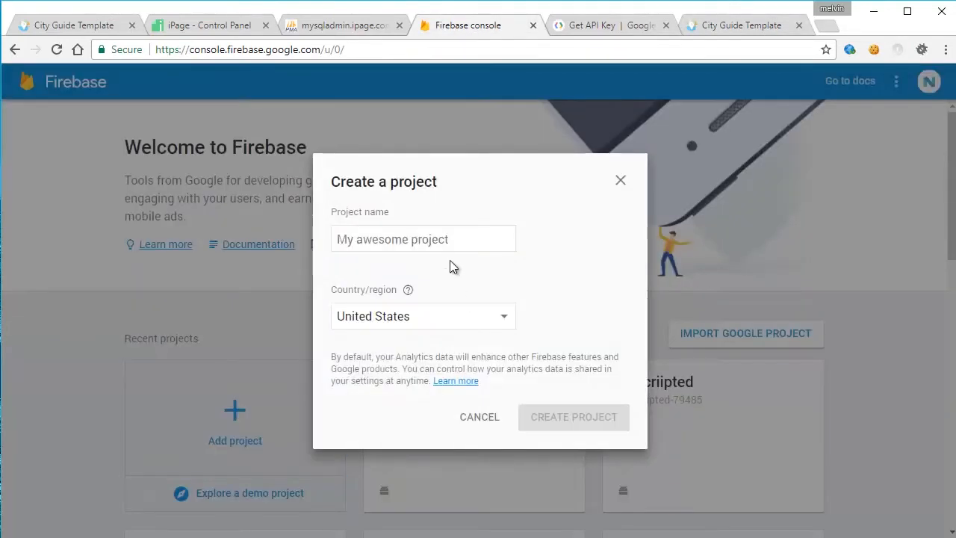
pyautogui.write('cityguide')
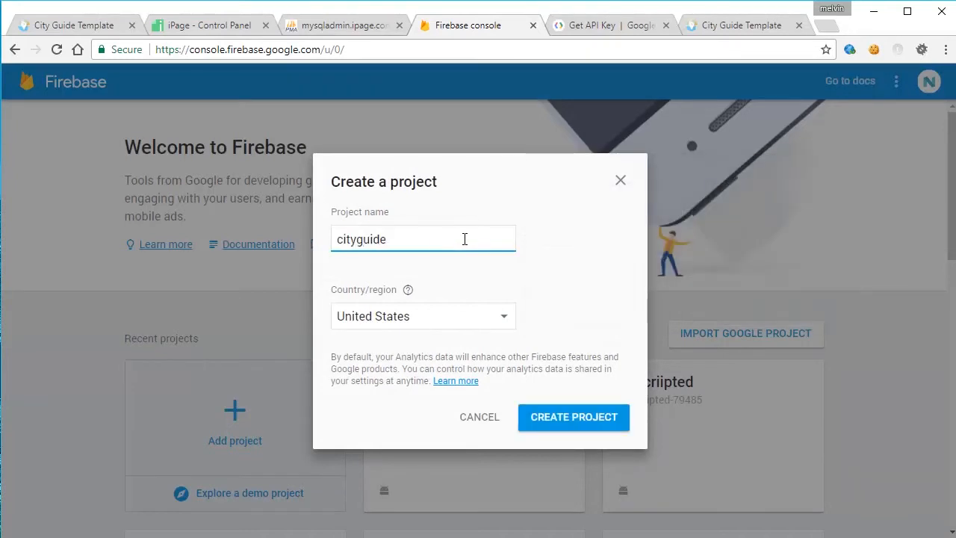
pyautogui.click(574, 416)
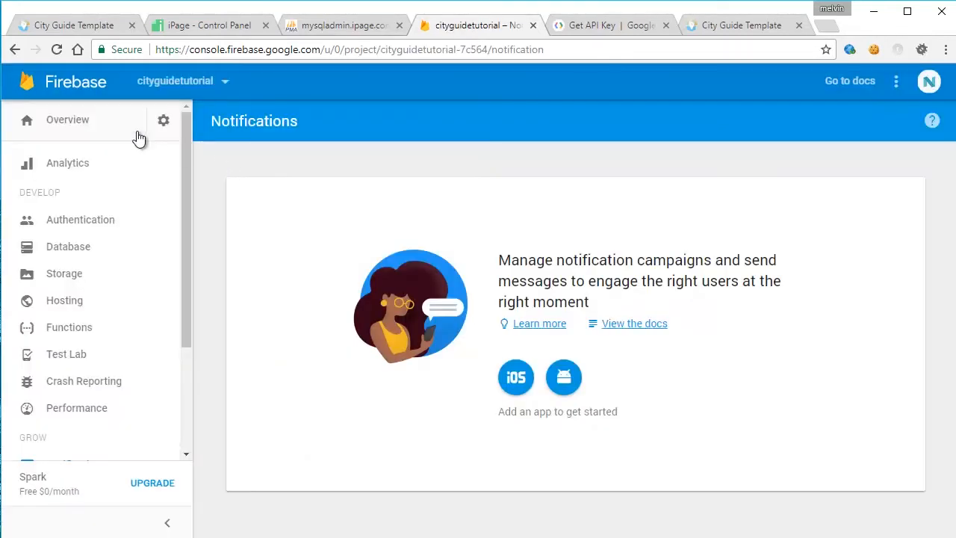
pyautogui.click(164, 120)
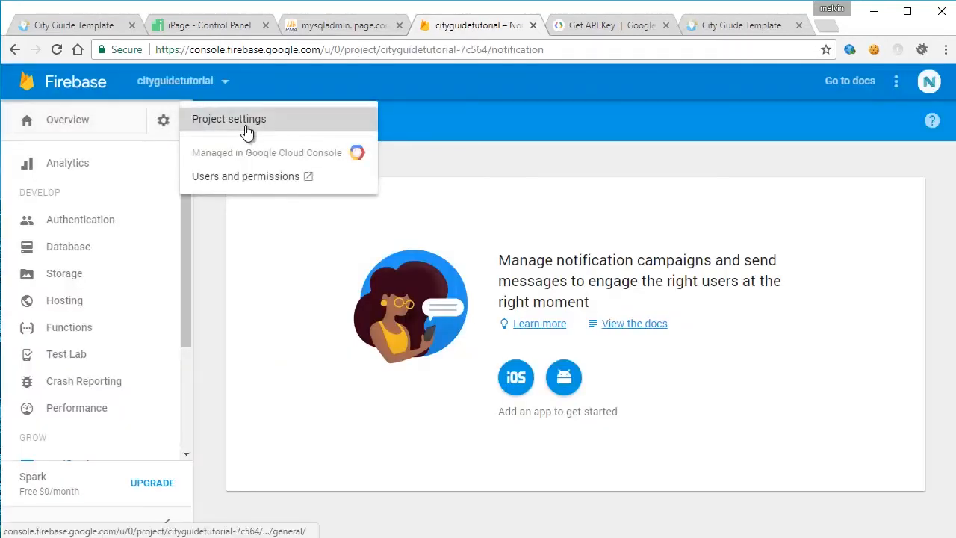
pyautogui.click(228, 119)
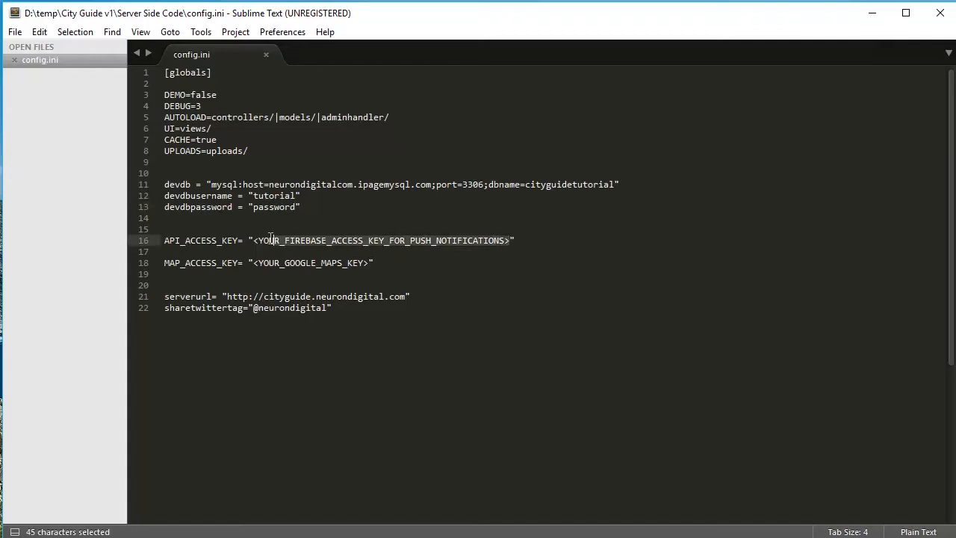
# Paste the Firebase push-notification access key over its placeholder in config.ini
pyautogui.press('Delete')
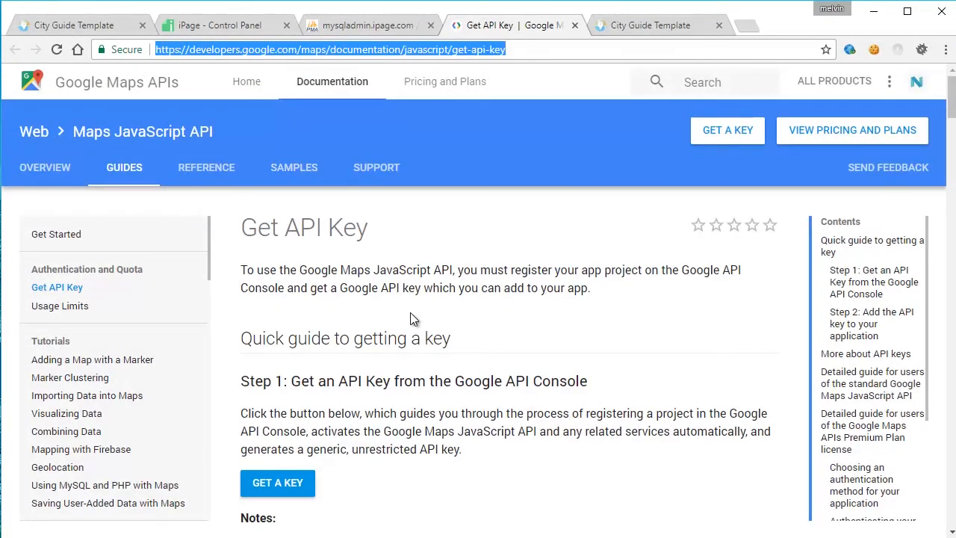
# Request a Maps JavaScript API key via GET A KEY and bring up the project chooser
pyautogui.scroll(-3)
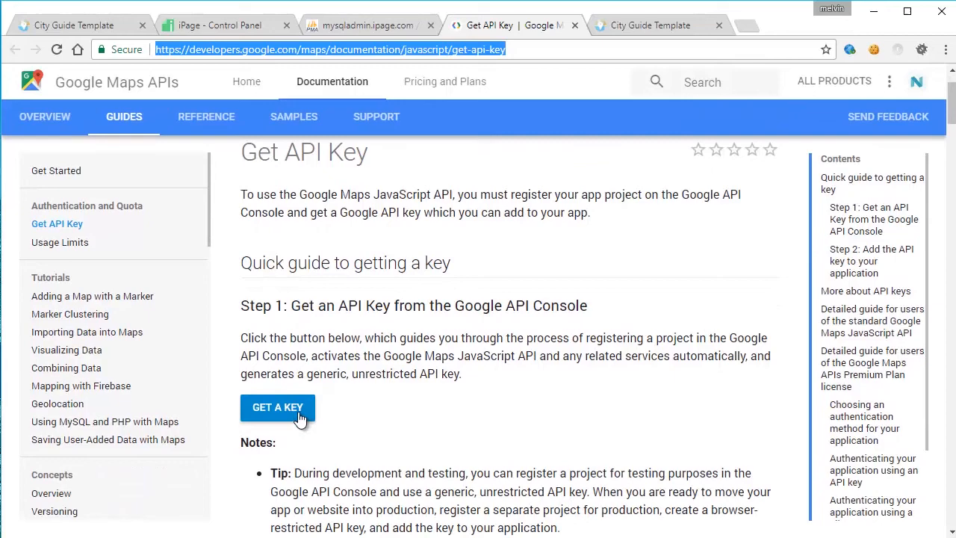
pyautogui.click(278, 408)
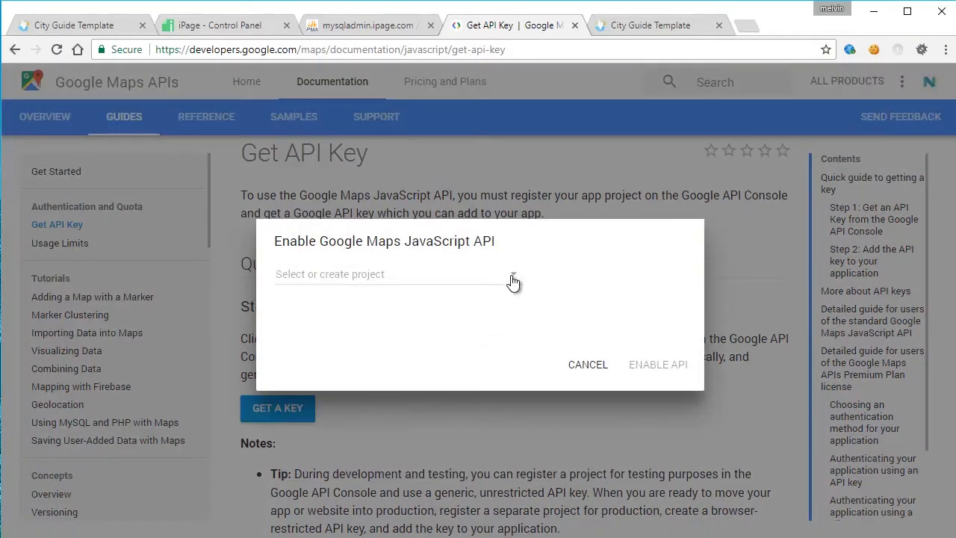
pyautogui.click(396, 275)
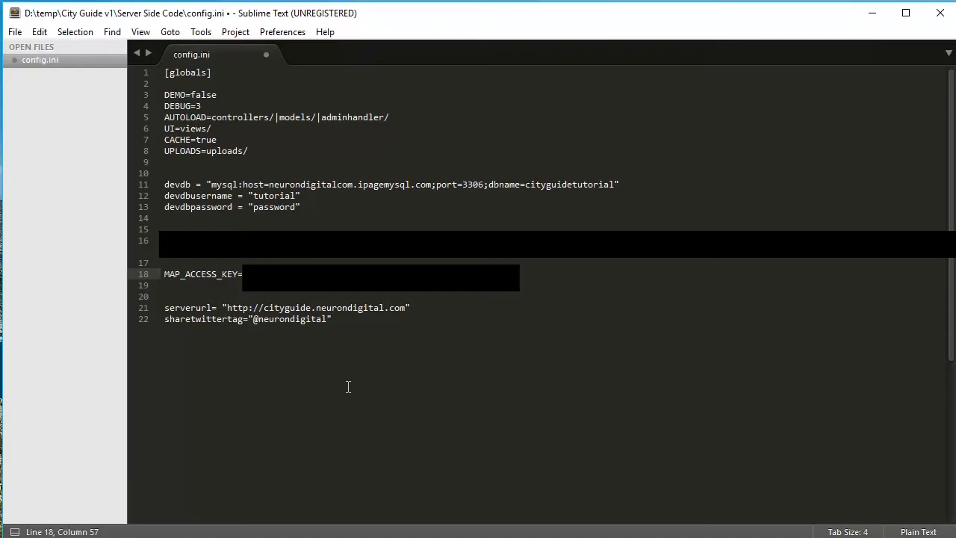
pyautogui.moveTo(346, 388)
pyautogui.write('_tutorial')
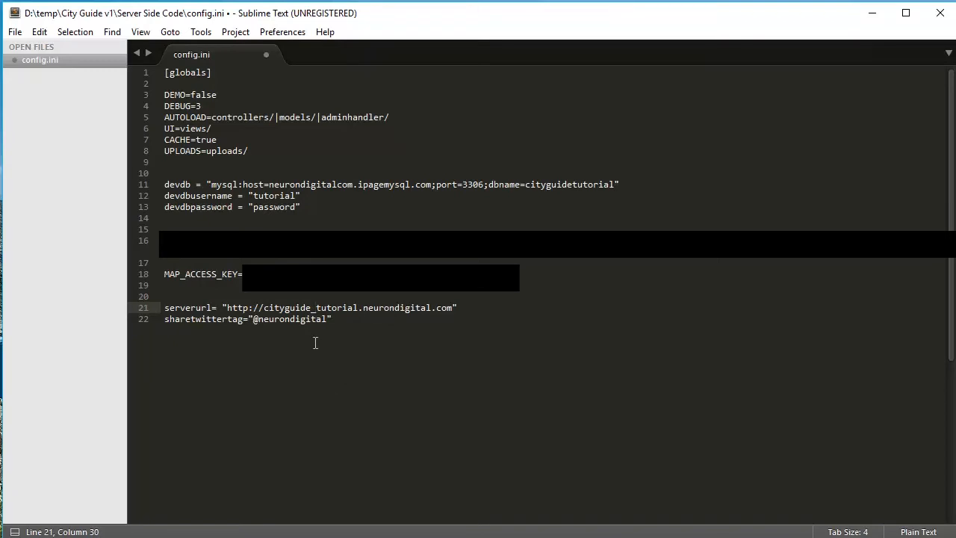
pyautogui.click(327, 319)
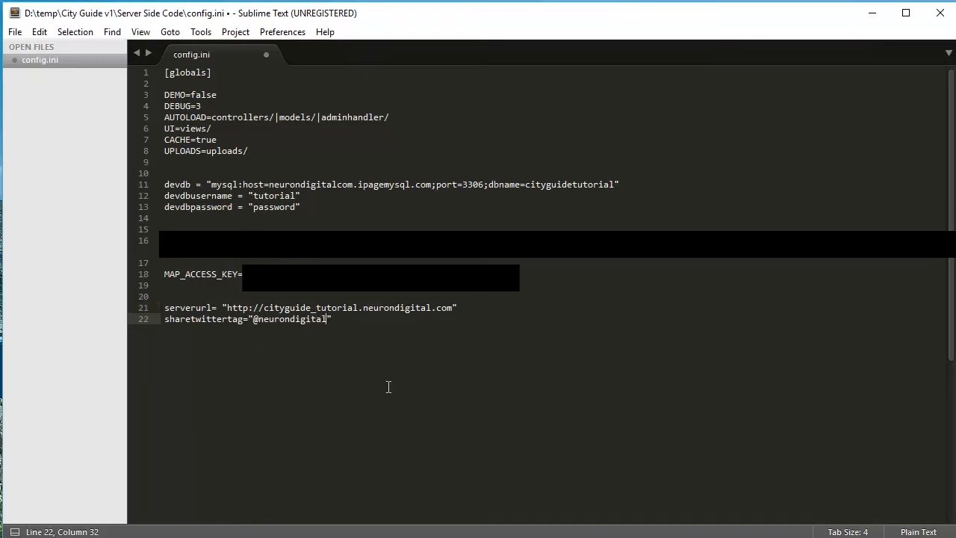
pyautogui.press('ctrl+s')
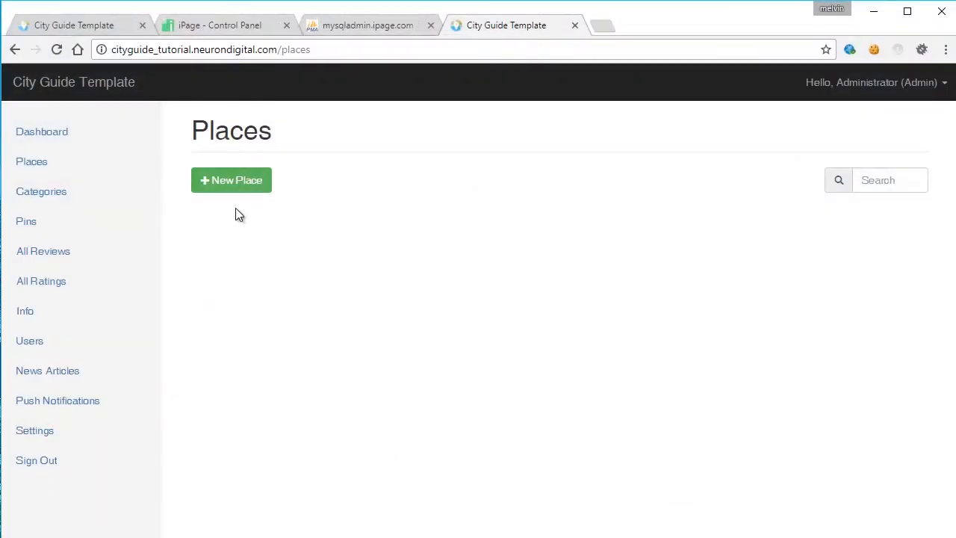
# Start a new place and zoom its Map Location map out
pyautogui.click(230, 179)
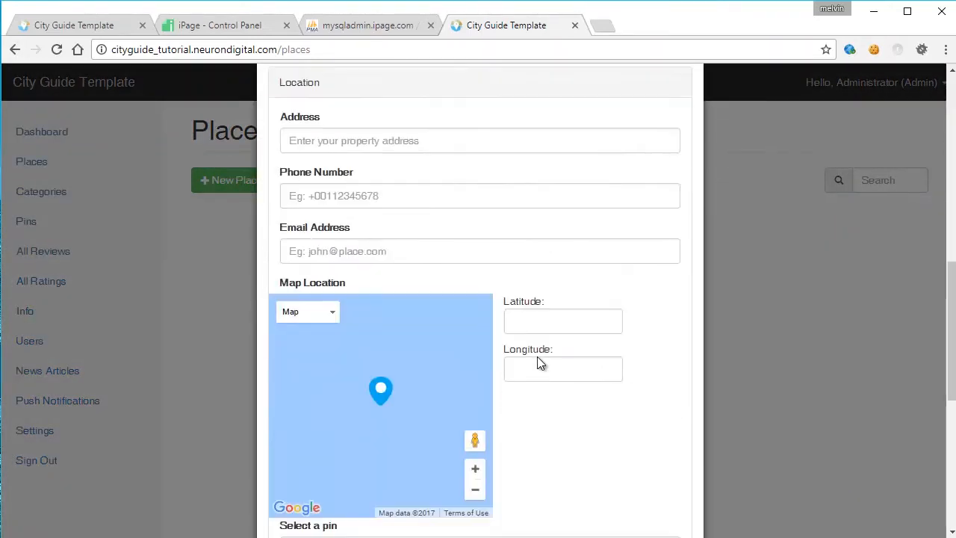
pyautogui.scroll(-3)
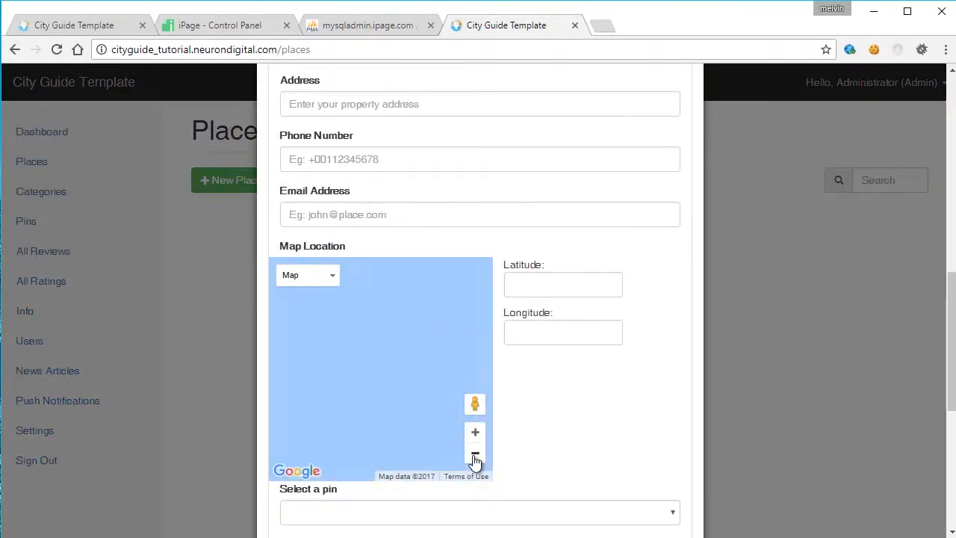
pyautogui.click(475, 454)
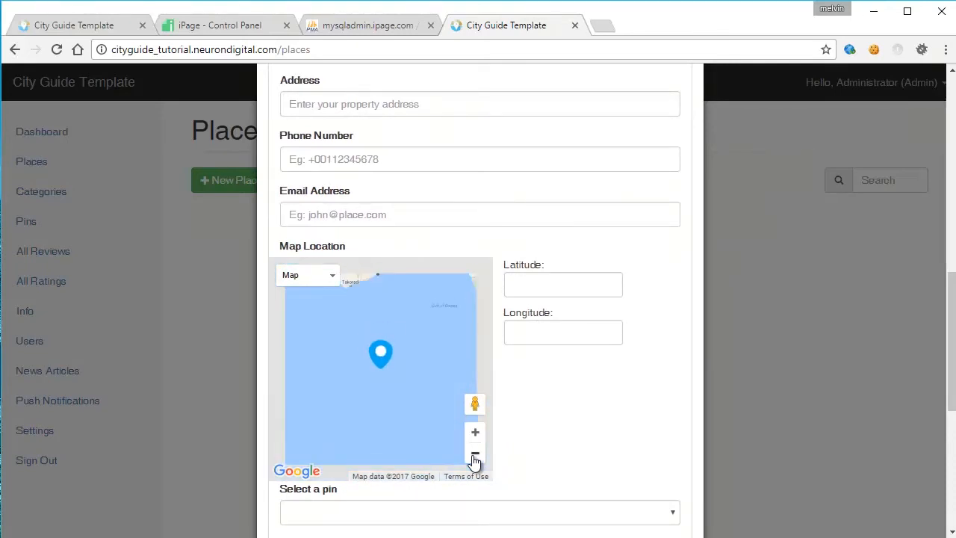
pyautogui.scroll(-3)
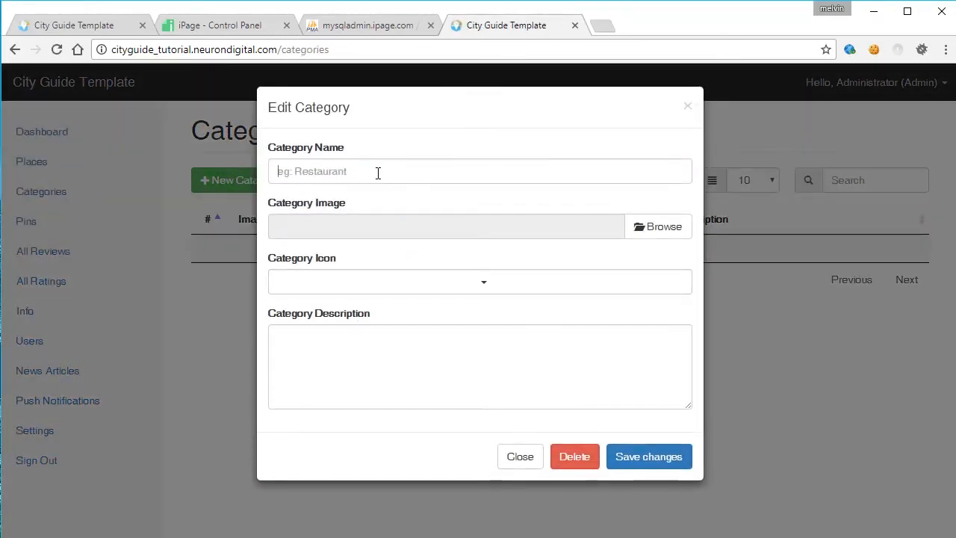
# Save a Restaurant category with image 1.jpg and the anchor icon, then go to Map Pins
pyautogui.write('Restaurant')
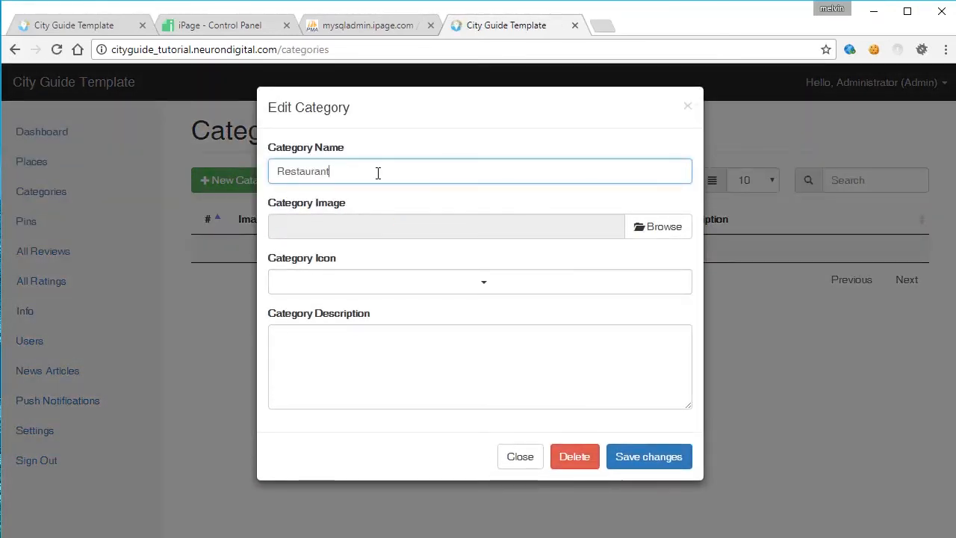
pyautogui.click(657, 227)
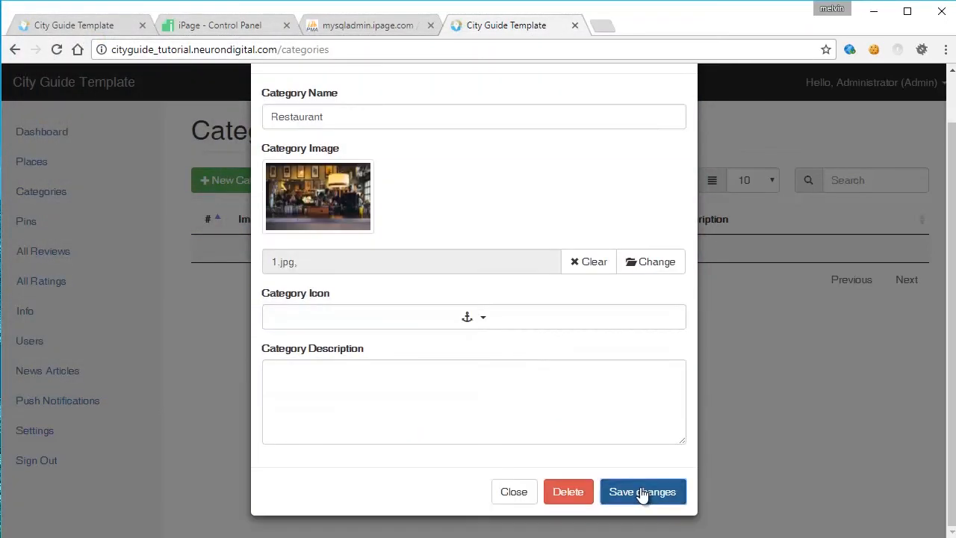
pyautogui.click(642, 490)
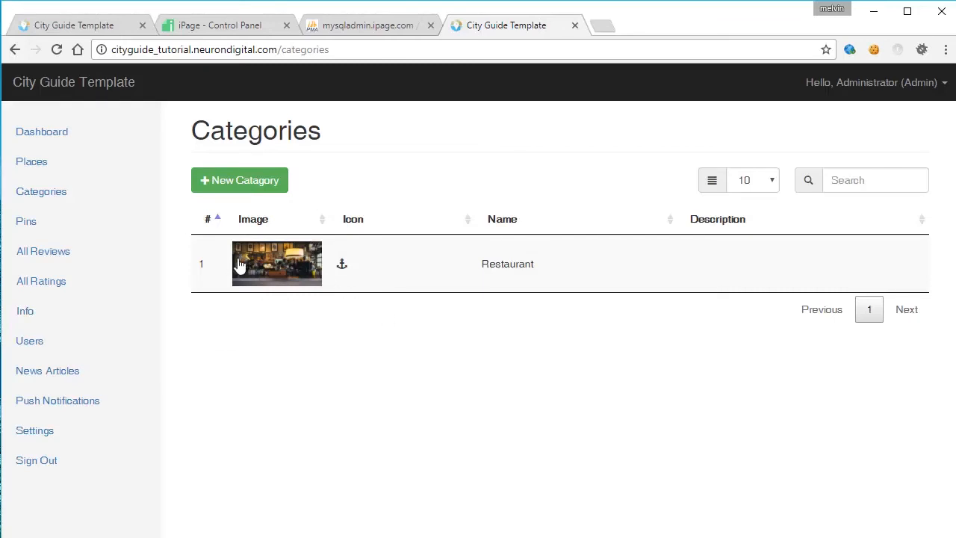
pyautogui.click(27, 221)
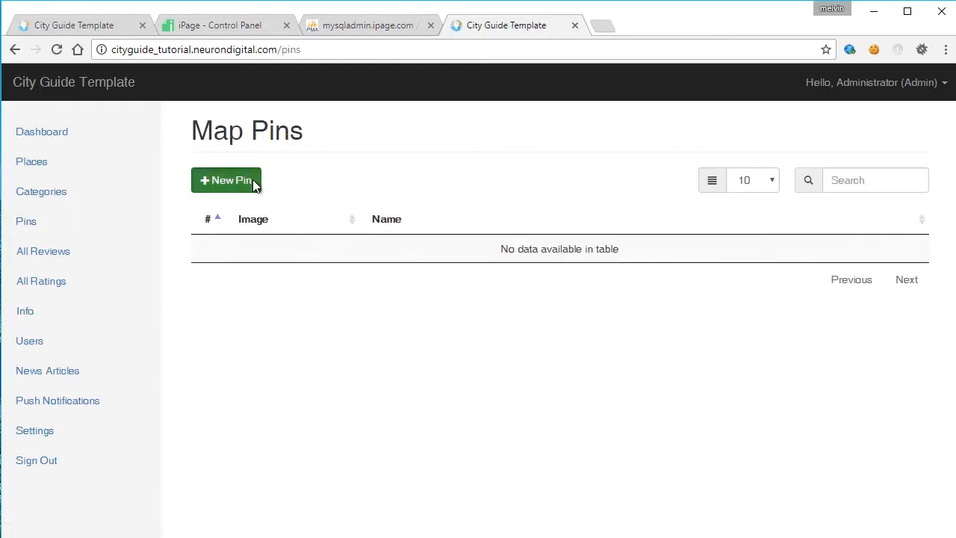
# Save a new map pin 'test pin' using the tower image pins-04.png
pyautogui.click(225, 179)
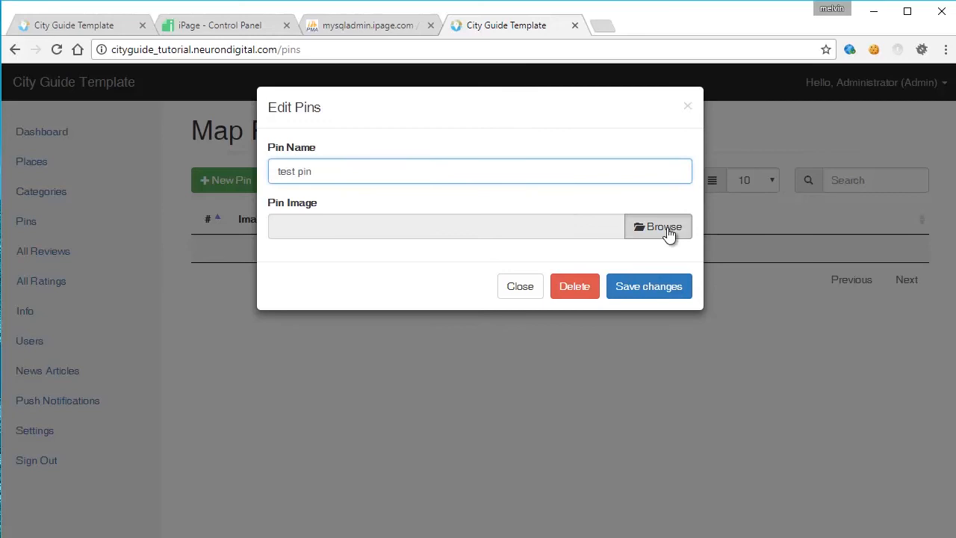
pyautogui.click(659, 227)
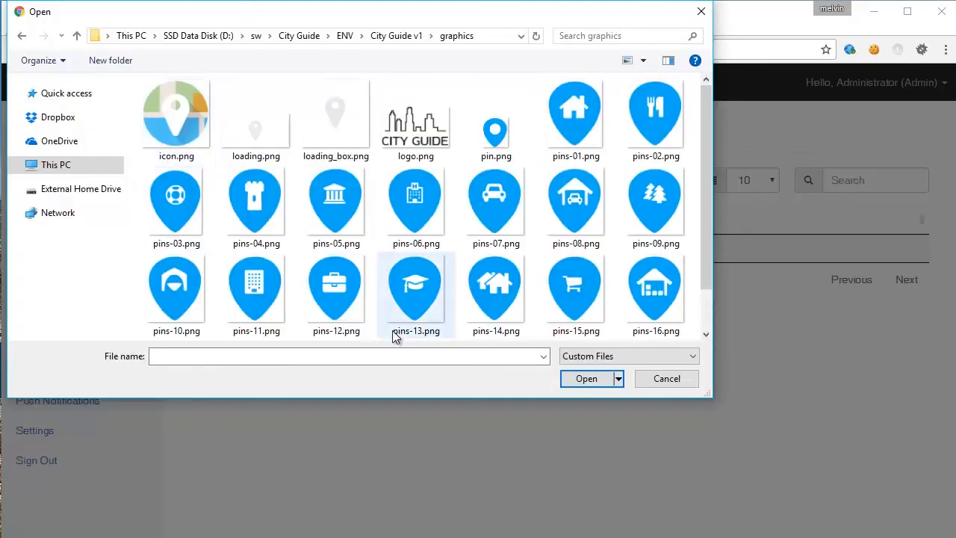
pyautogui.click(575, 119)
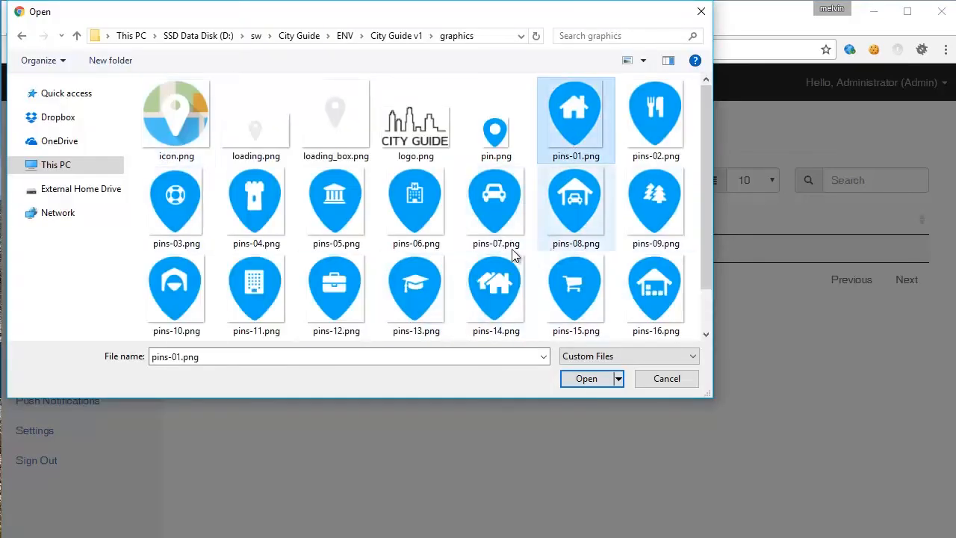
pyautogui.click(255, 202)
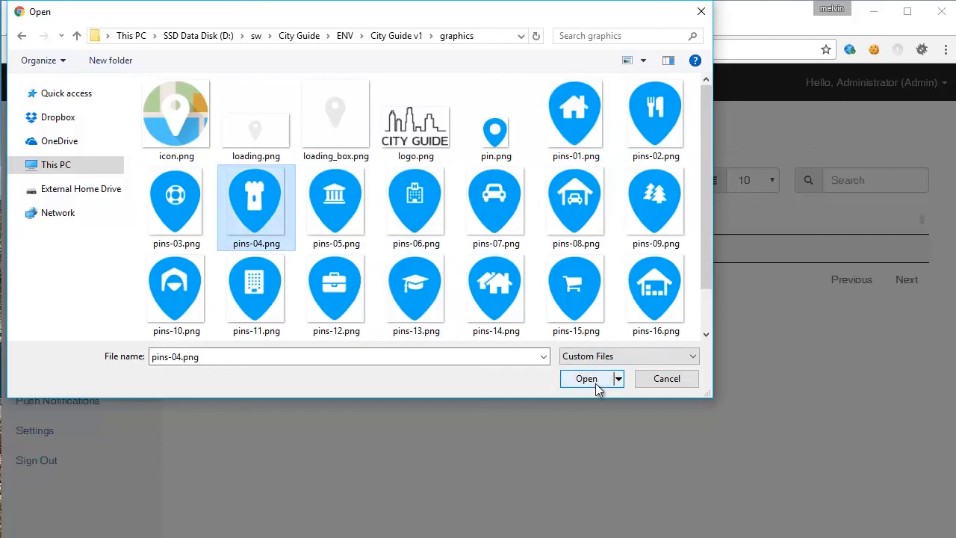
pyautogui.click(585, 378)
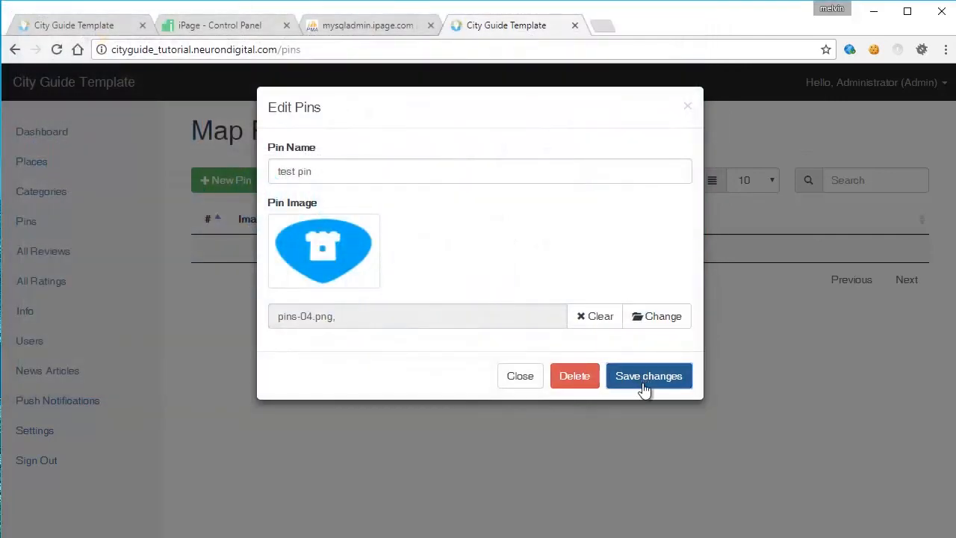
pyautogui.click(648, 375)
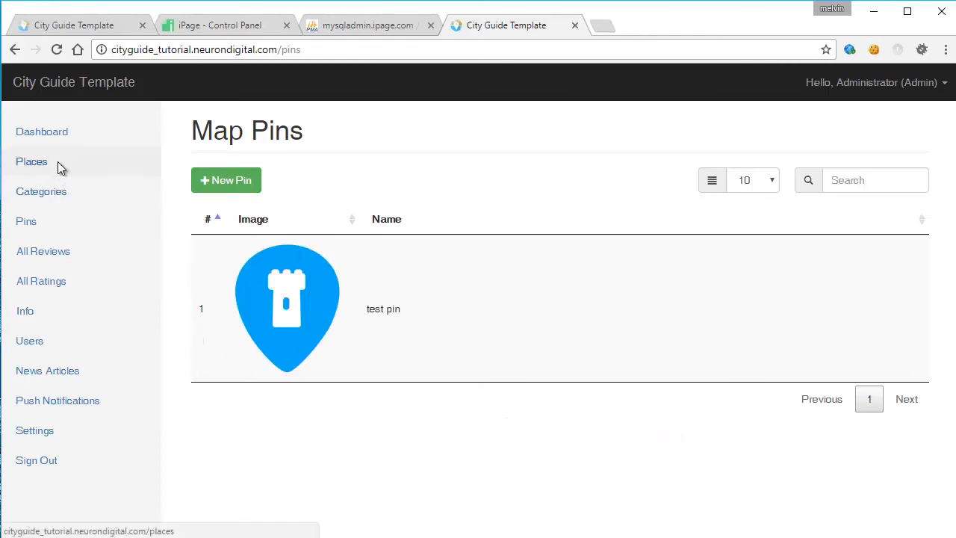
# Start a History Museum place with price 1 and set its map location near London
pyautogui.click(32, 161)
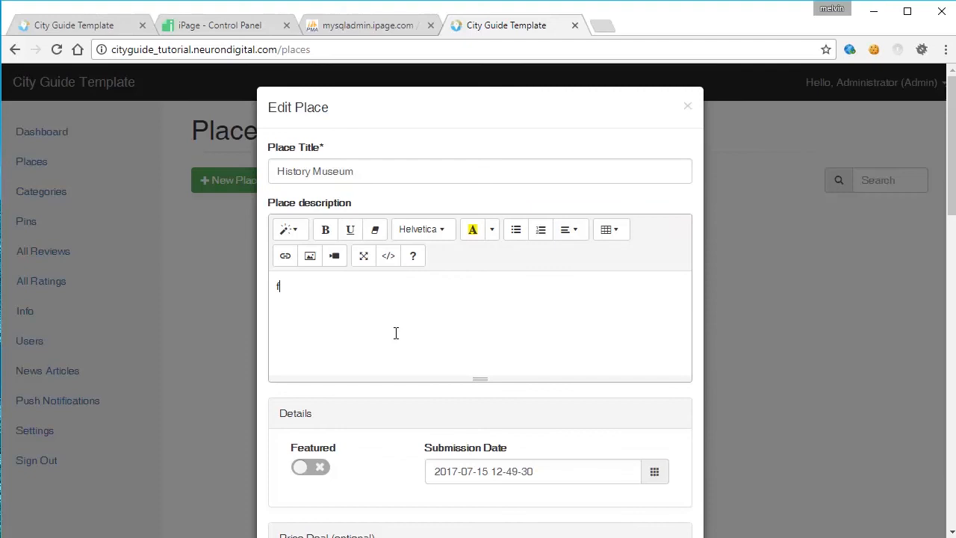
pyautogui.scroll(-3)
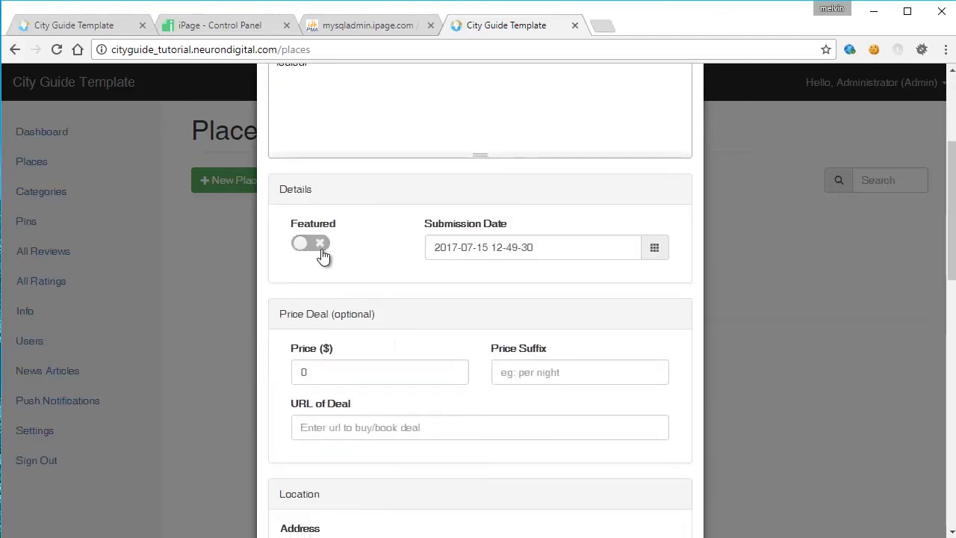
pyautogui.write('1')
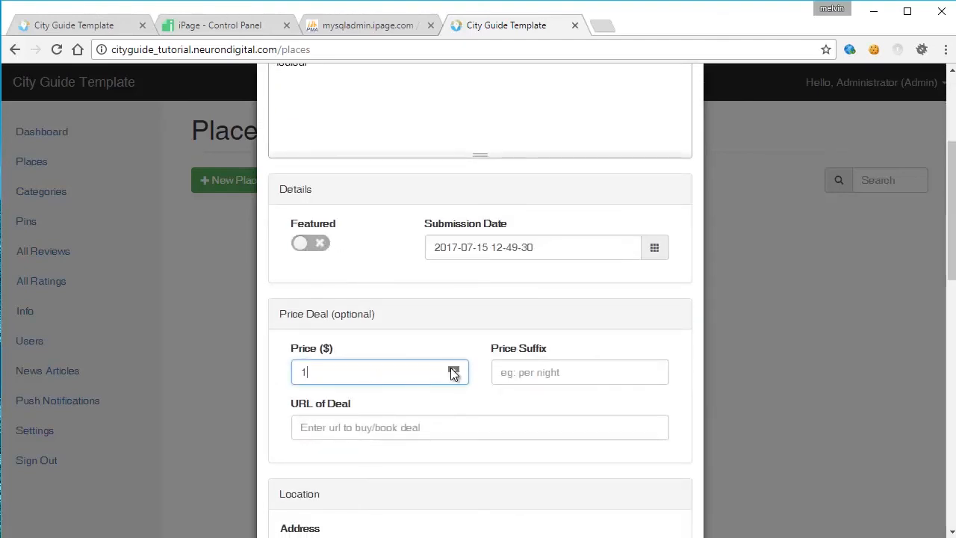
pyautogui.scroll(-3)
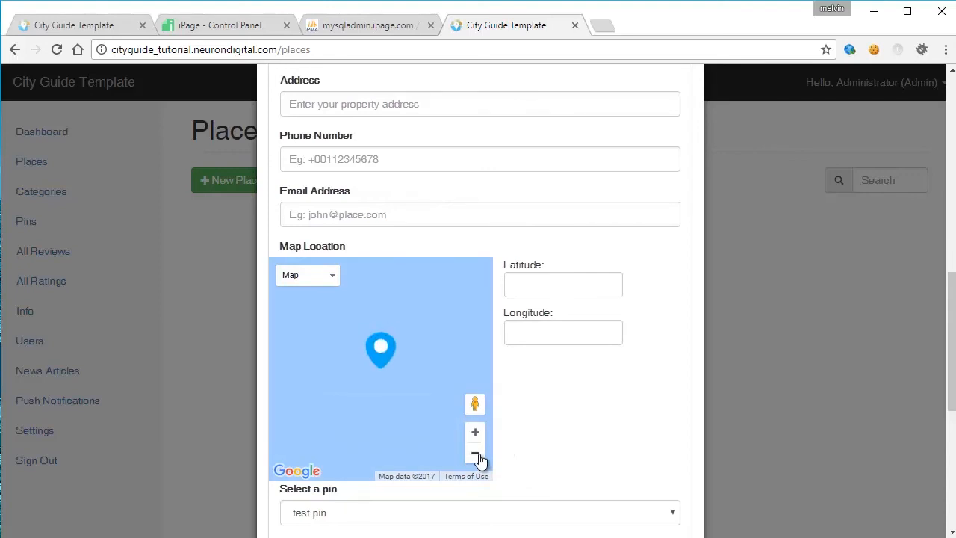
pyautogui.click(475, 452)
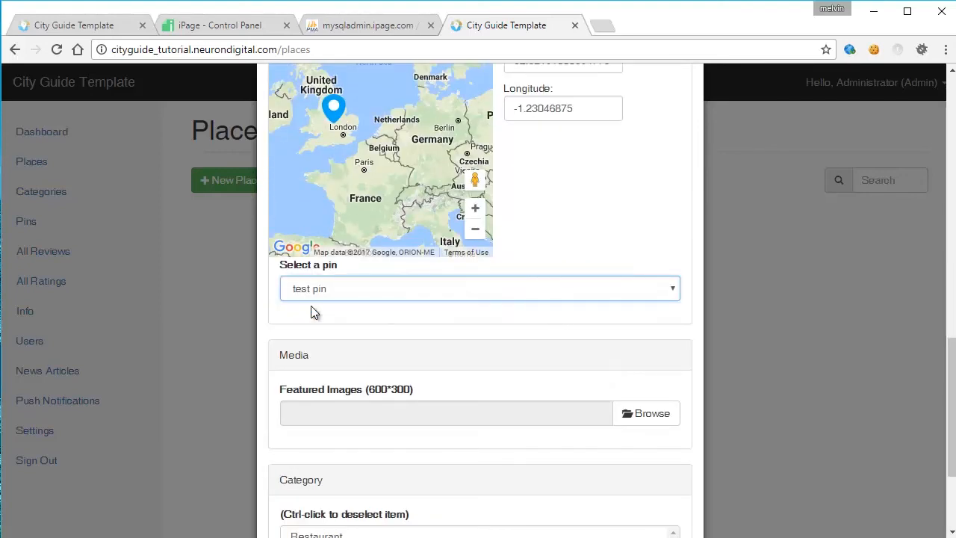
# Give the place the museum photo 2.jpg, test pin and Restaurant category, and save it
pyautogui.click(645, 412)
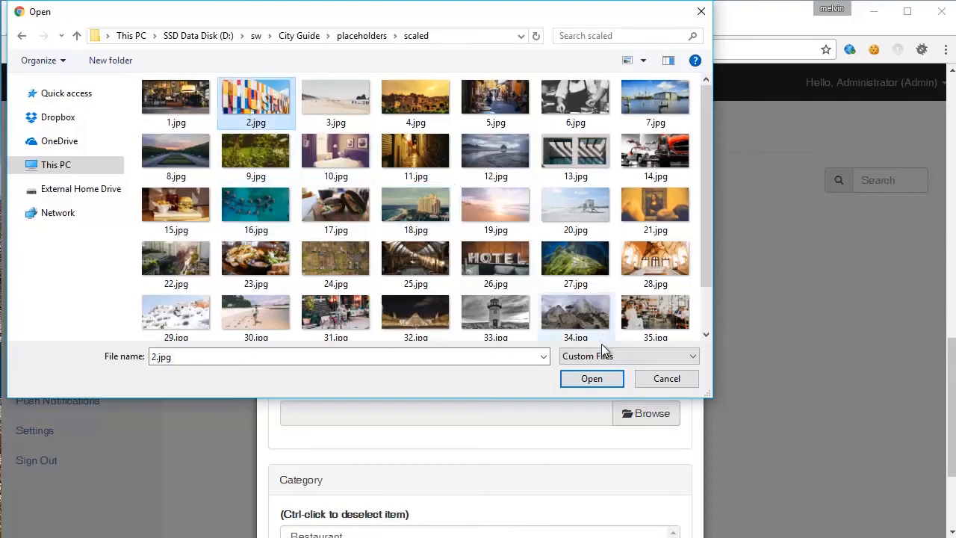
pyautogui.click(591, 377)
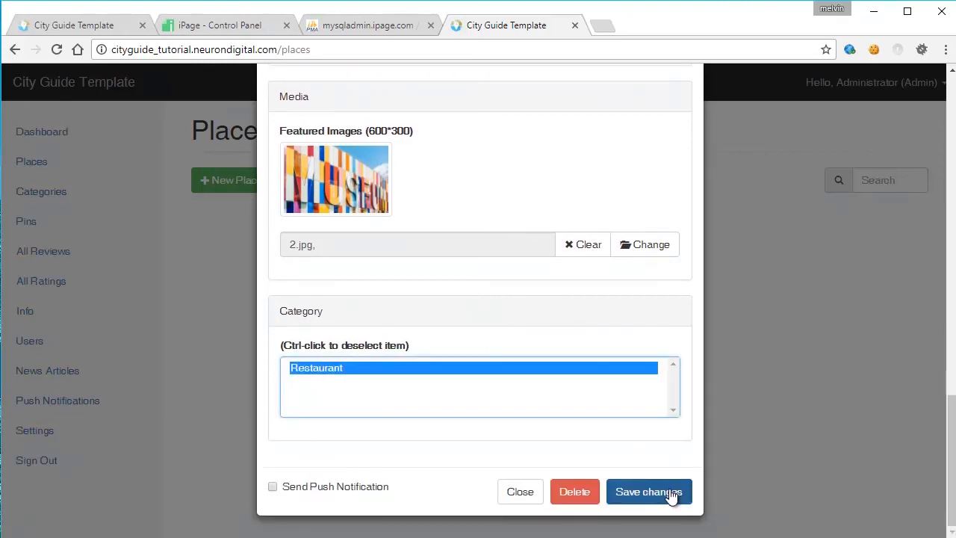
pyautogui.click(649, 491)
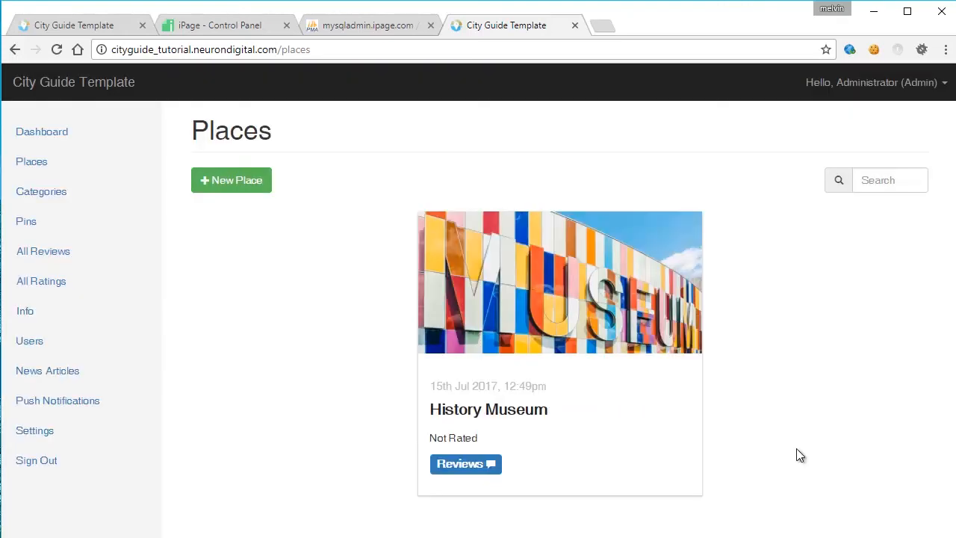